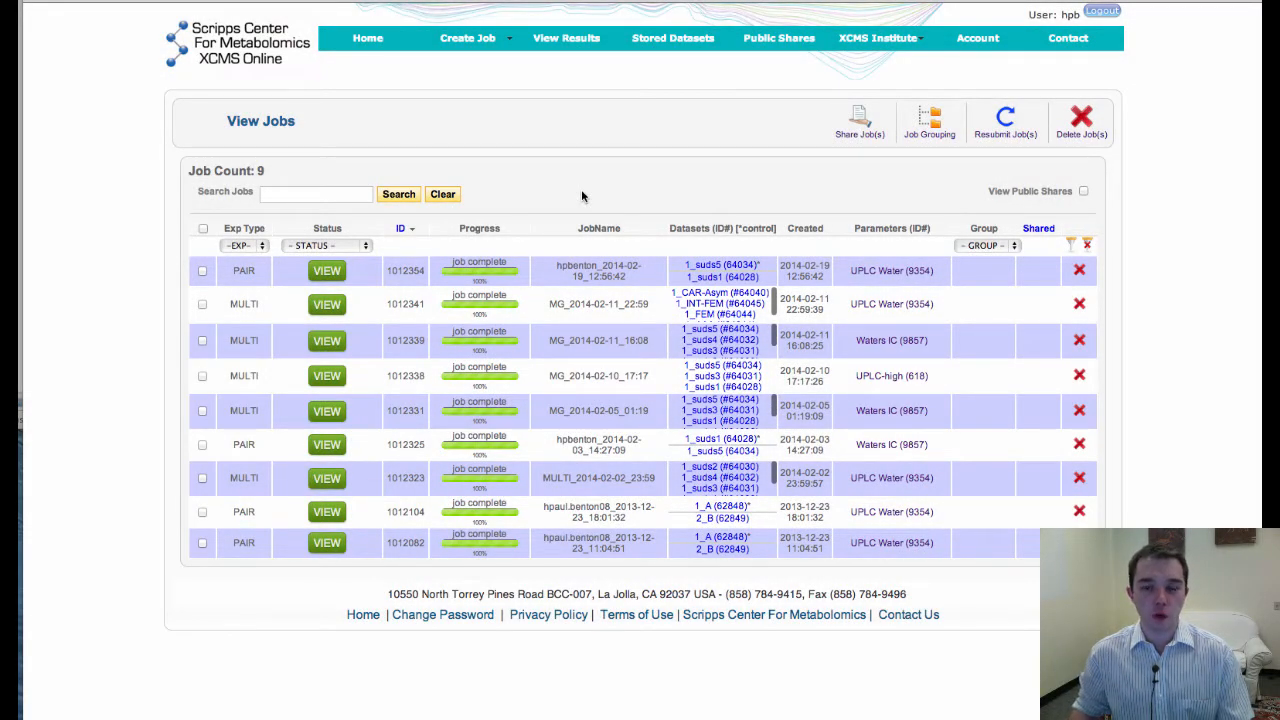
{"action": "mouse_move", "coordinate": [476, 92]}
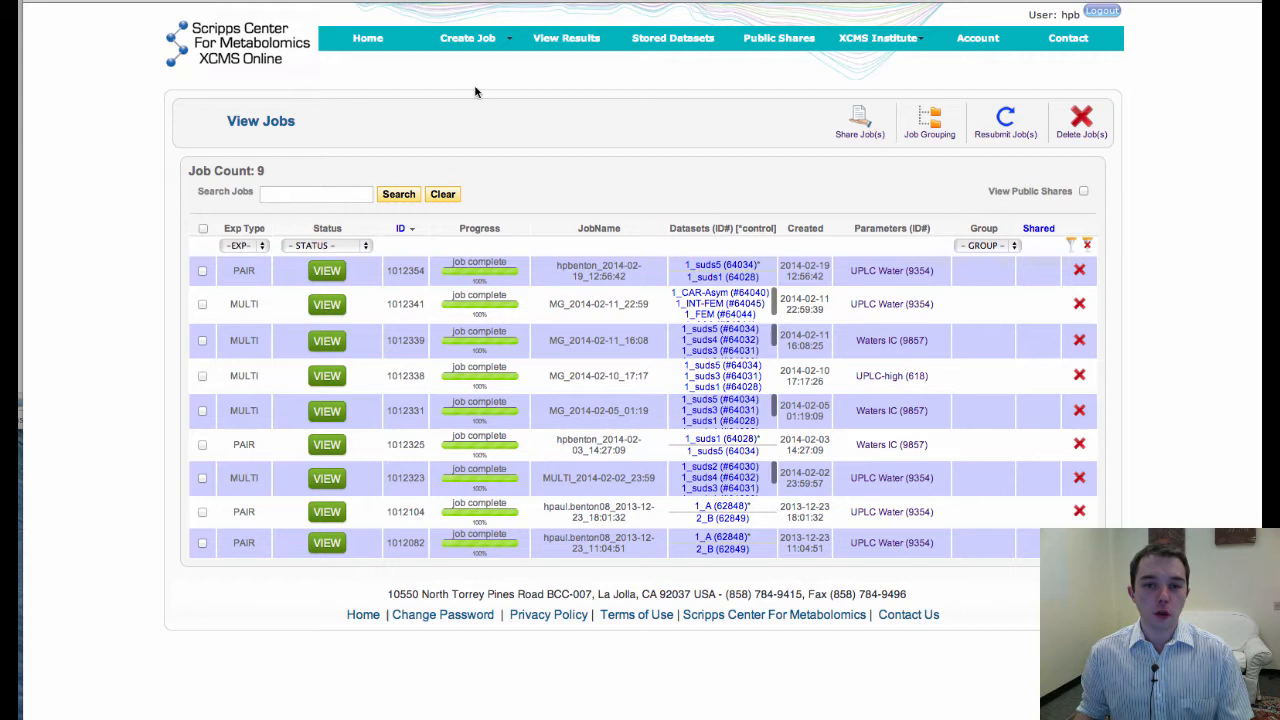
Start a new Multigroup Job from the Create Job menu, giving job ID 1012367 with five datasets
{"action": "left_click", "coordinate": [468, 38]}
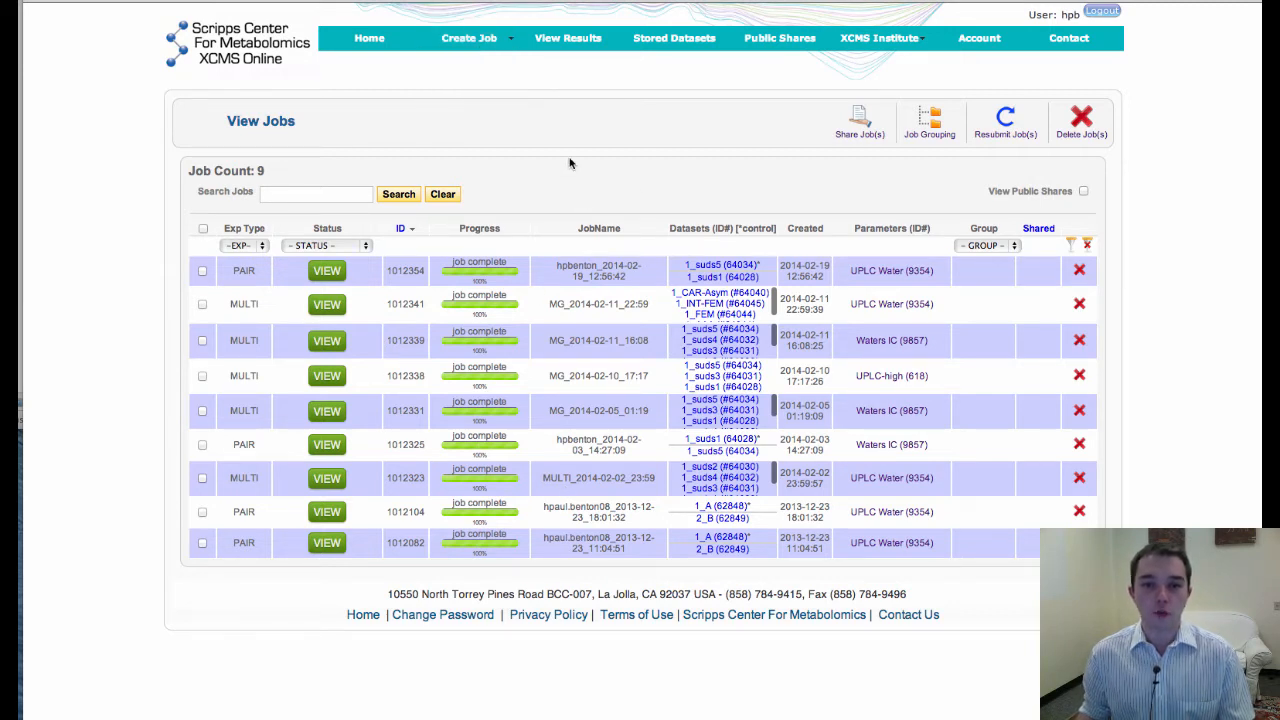
{"action": "left_click", "coordinate": [468, 38]}
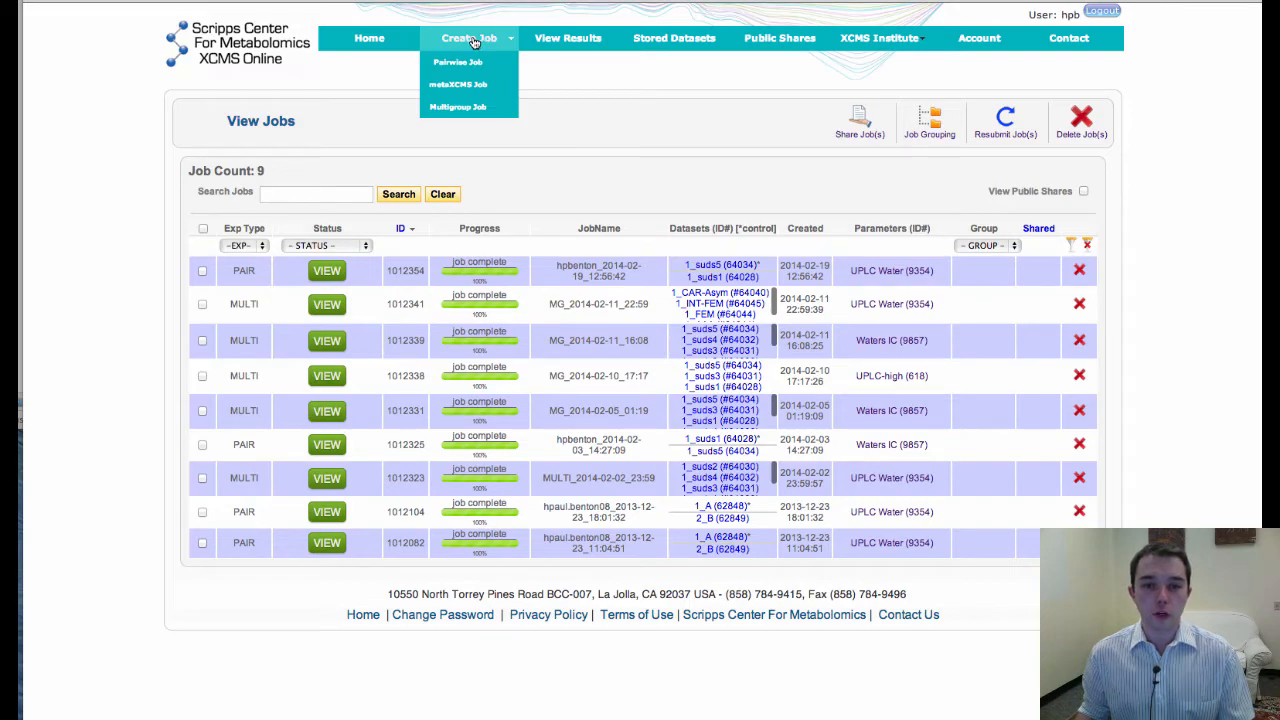
{"action": "mouse_move", "coordinate": [456, 108]}
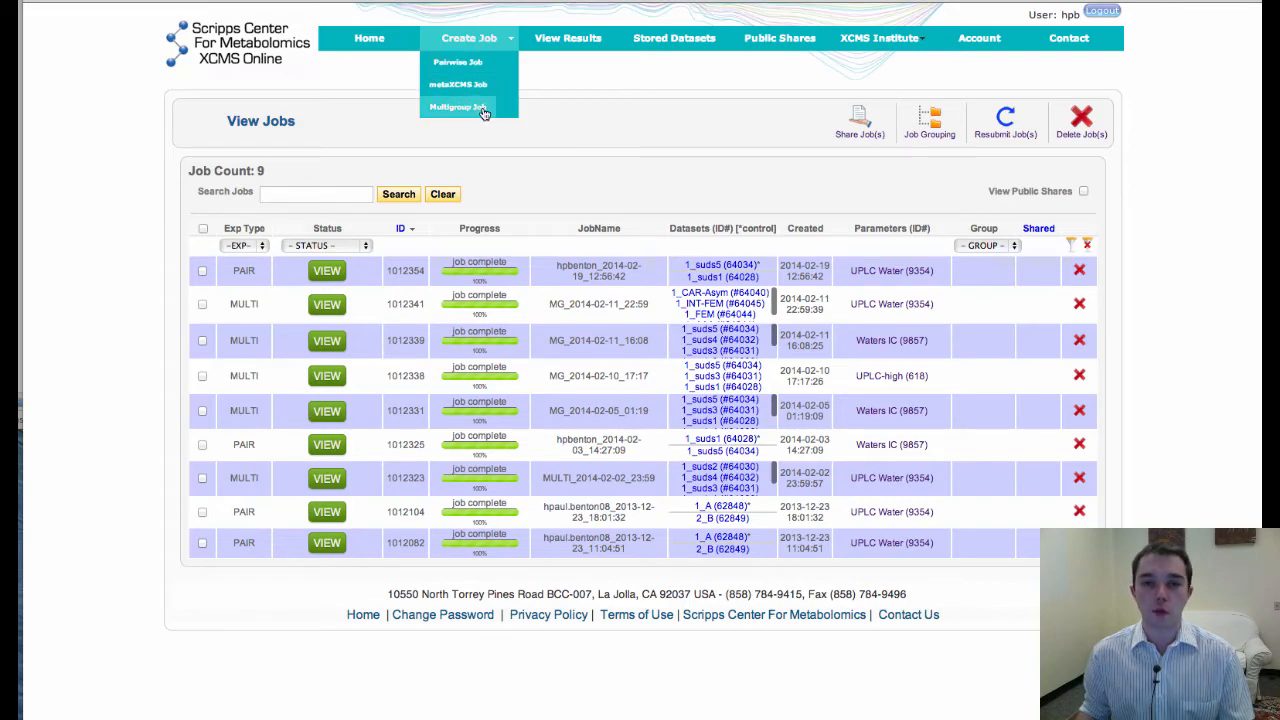
{"action": "left_click", "coordinate": [456, 108]}
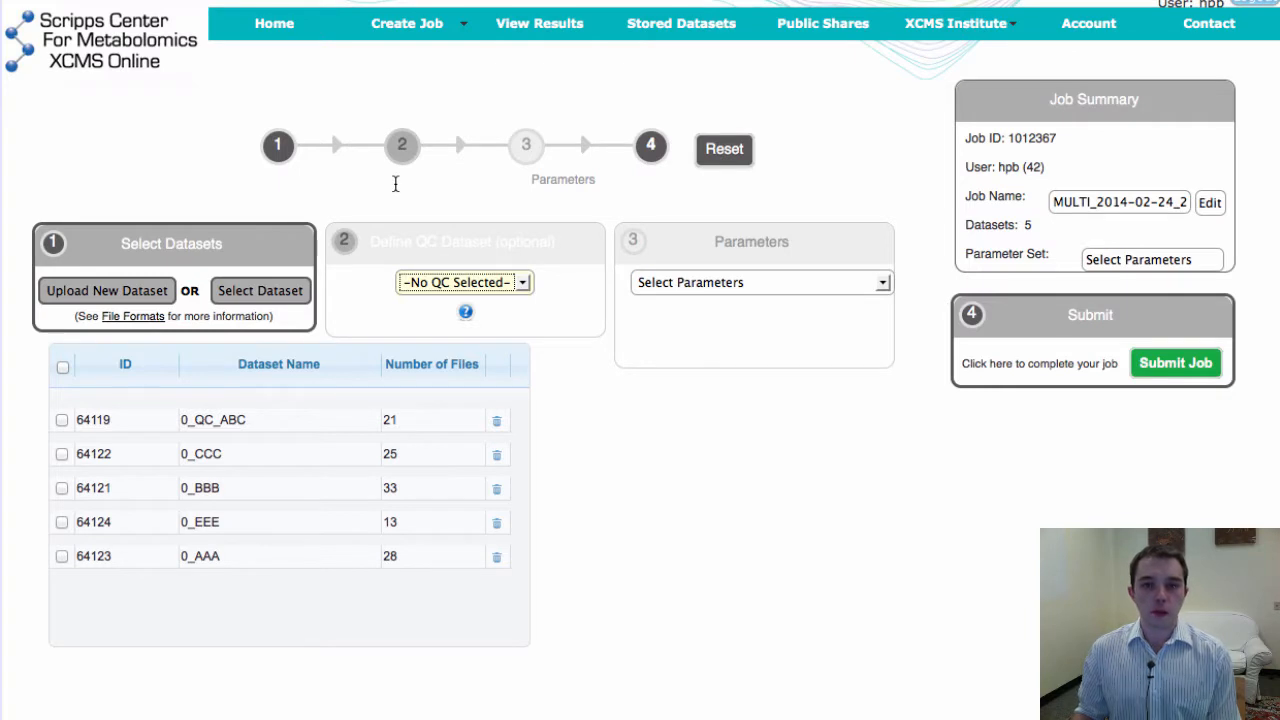
{"action": "mouse_move", "coordinate": [150, 396]}
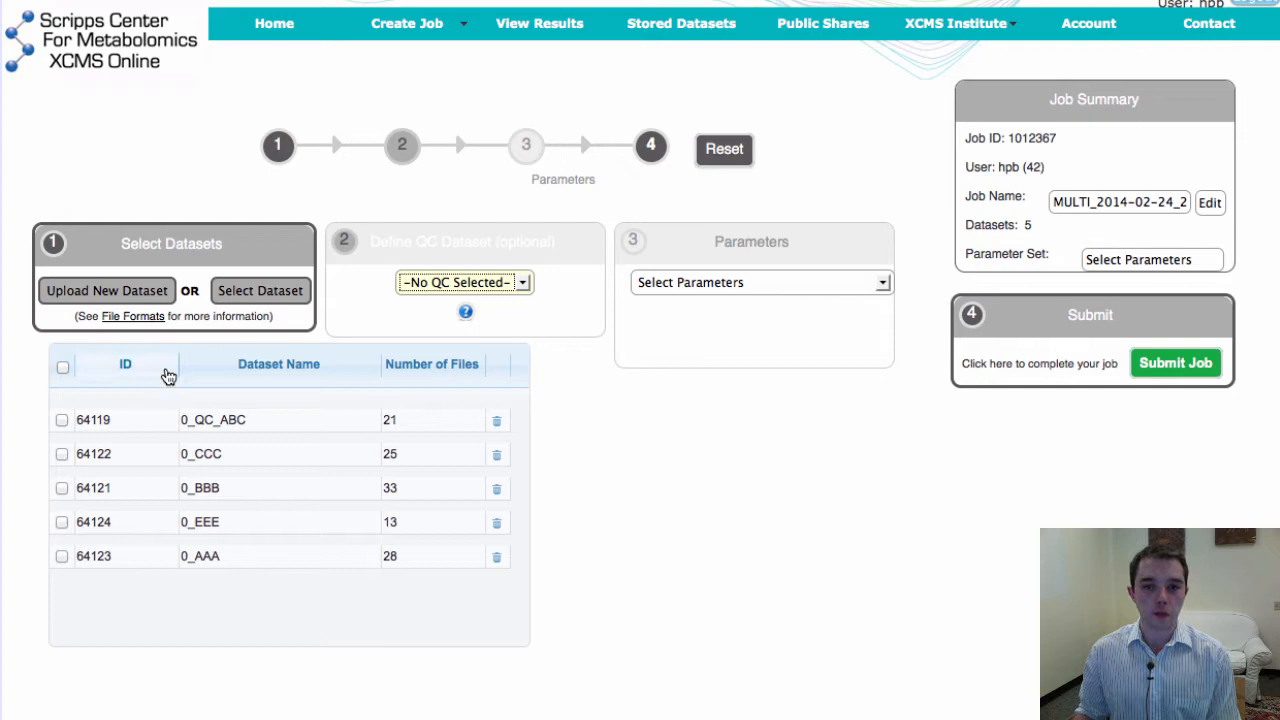
{"action": "mouse_move", "coordinate": [1156, 390]}
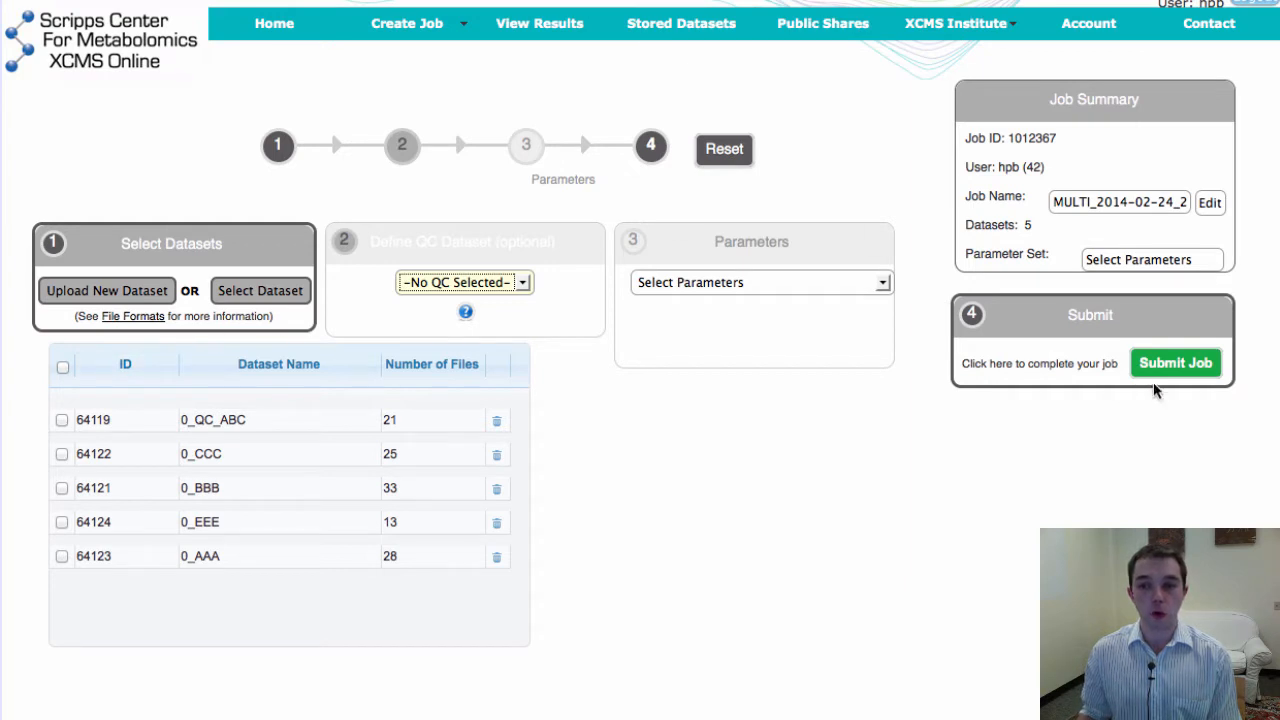
{"action": "mouse_move", "coordinate": [44, 368]}
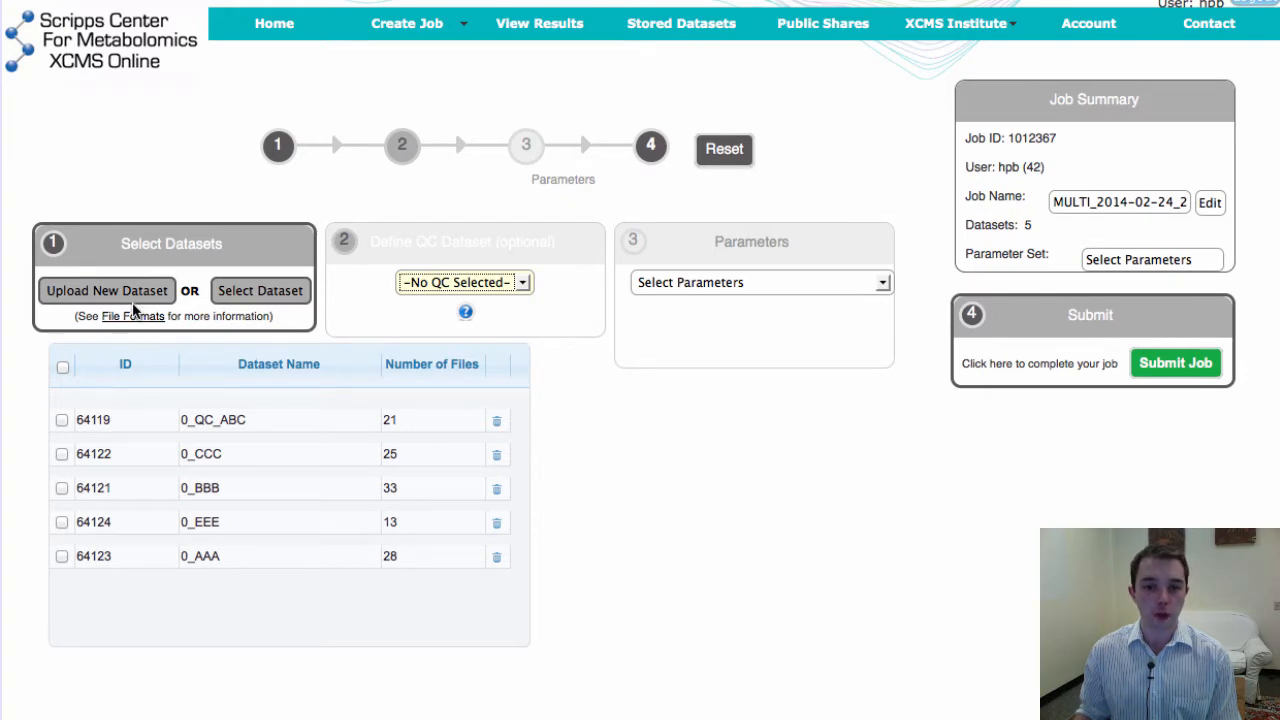
{"action": "mouse_move", "coordinate": [360, 586]}
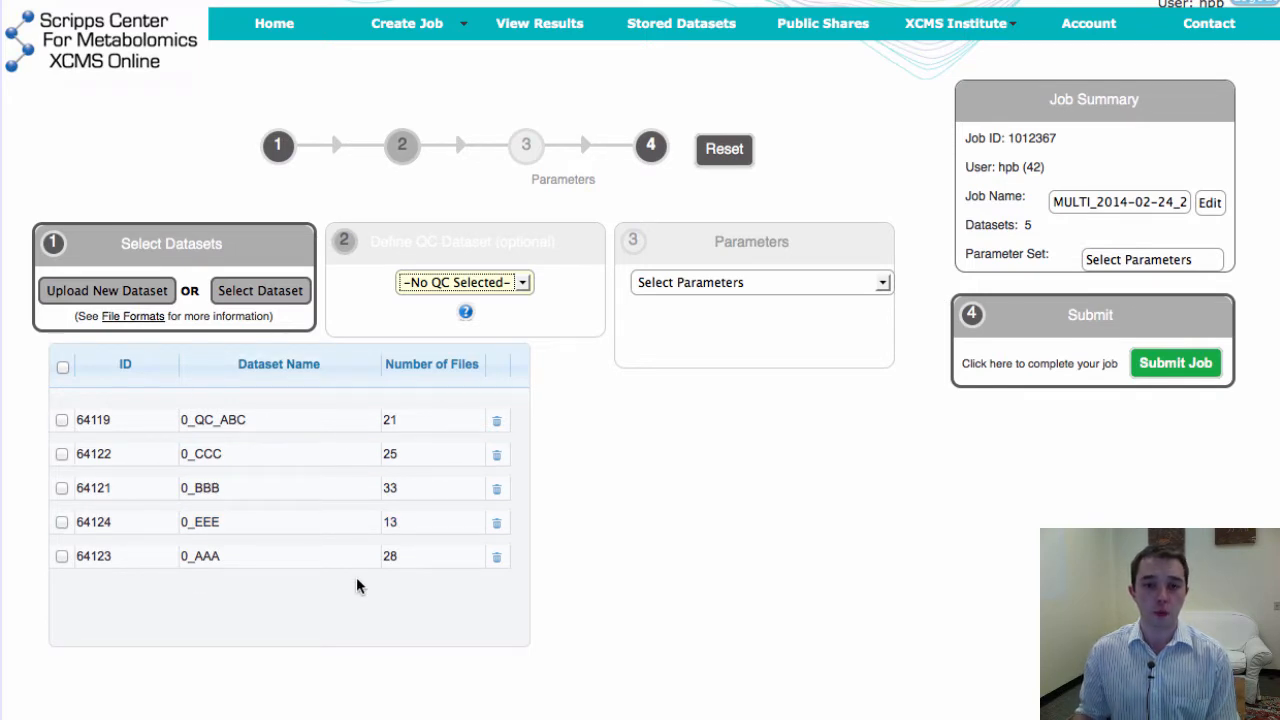
{"action": "mouse_move", "coordinate": [388, 378]}
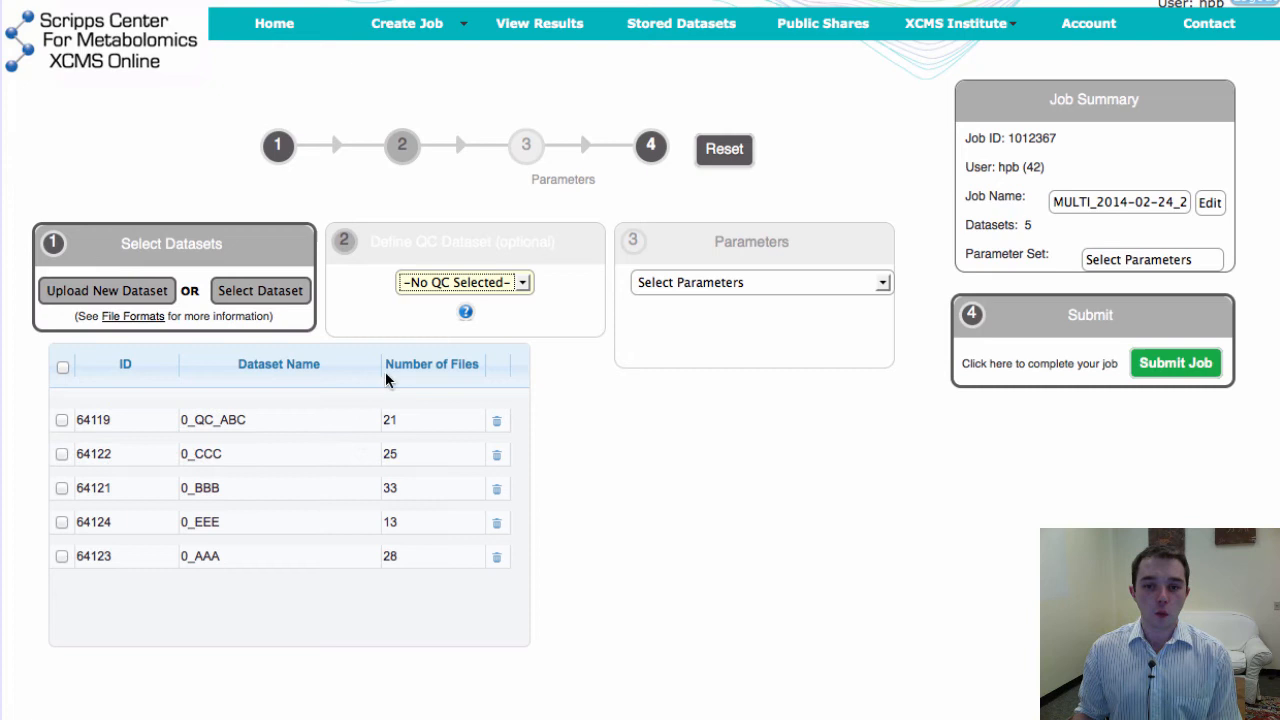
{"action": "mouse_move", "coordinate": [484, 298]}
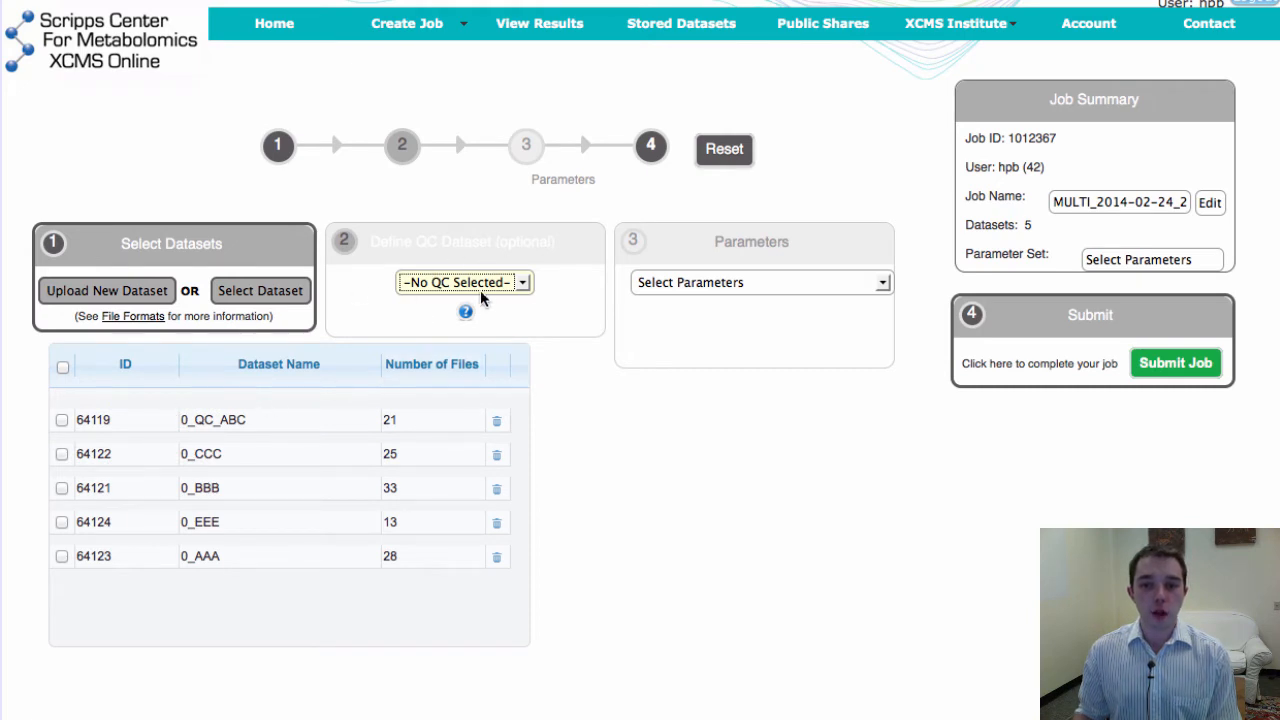
{"action": "mouse_move", "coordinate": [544, 272]}
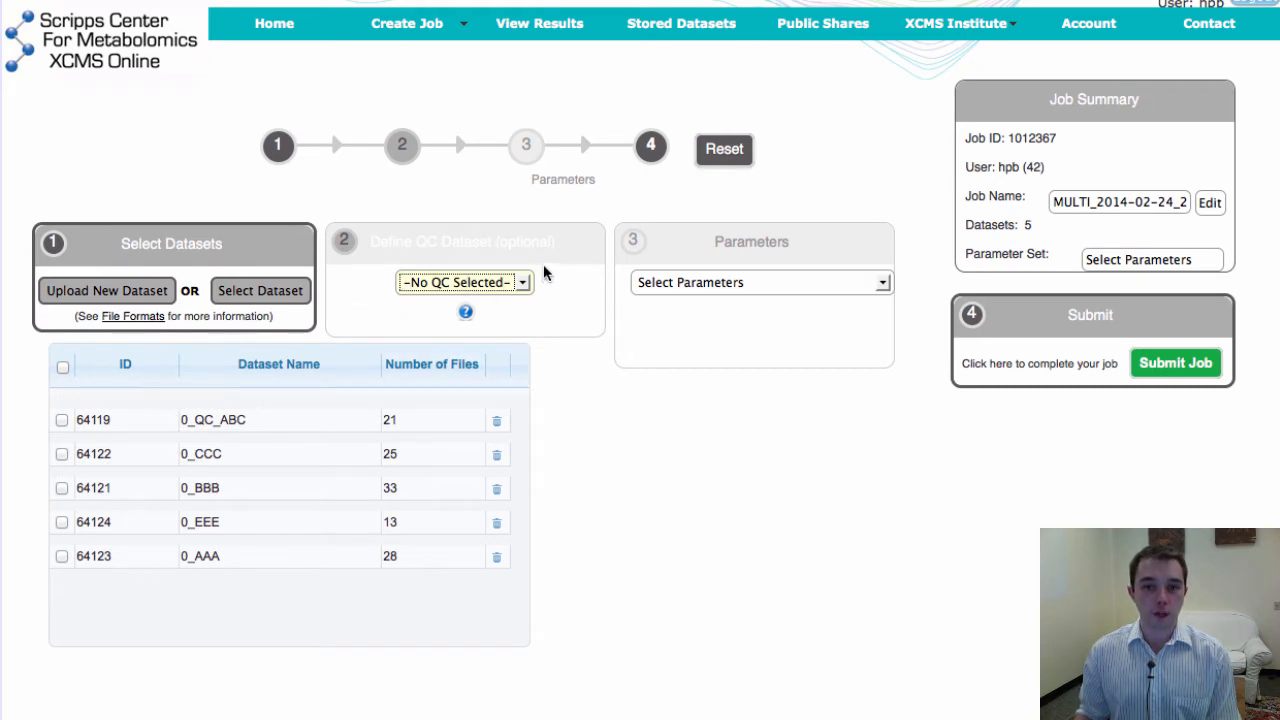
Choose 0_QC_ABC in the Define QC Dataset dropdown
{"action": "left_click", "coordinate": [464, 282]}
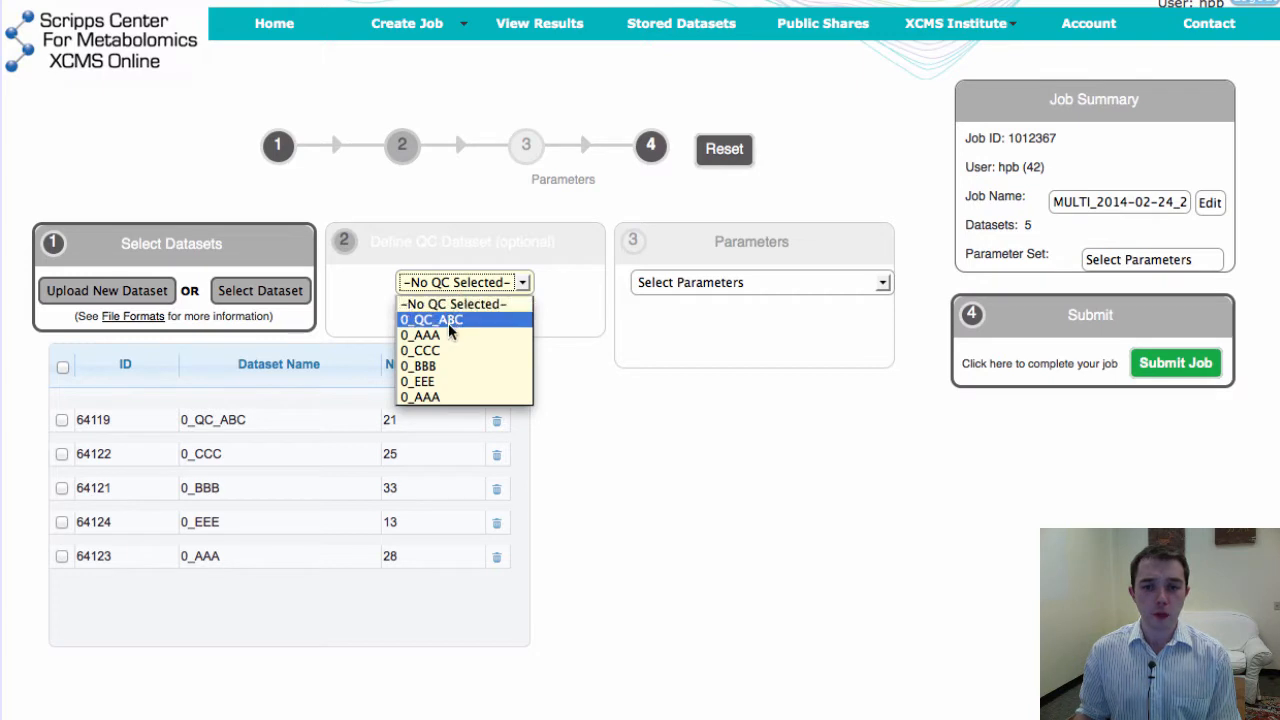
{"action": "left_click", "coordinate": [432, 320]}
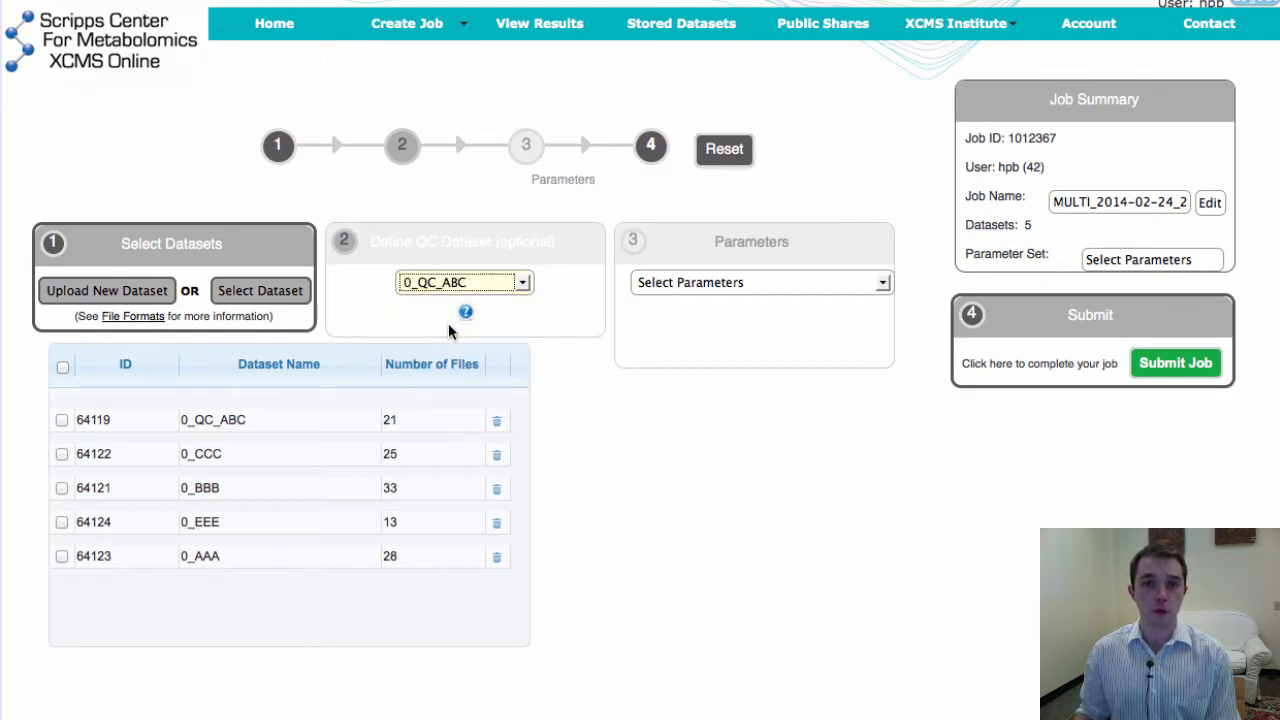
{"action": "mouse_move", "coordinate": [592, 336]}
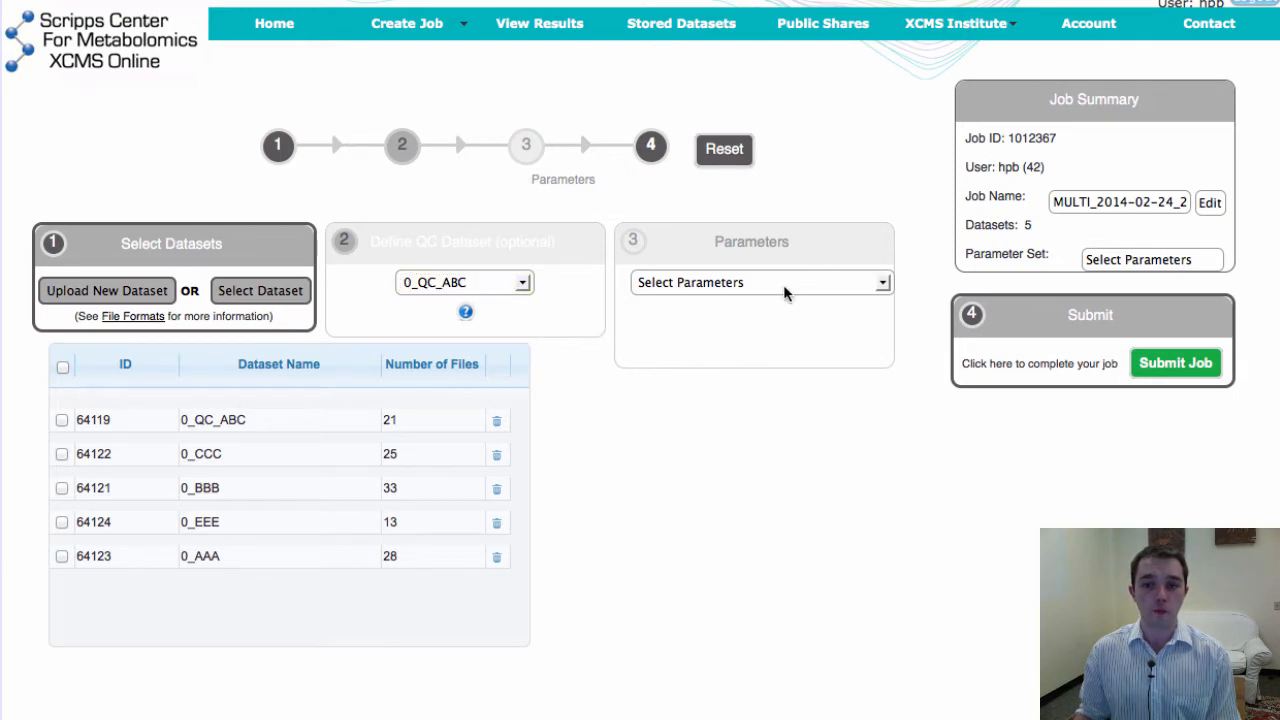
Select the HPLC / Q-TOF preset from the step 3 Parameters dropdown
{"action": "left_click", "coordinate": [760, 282]}
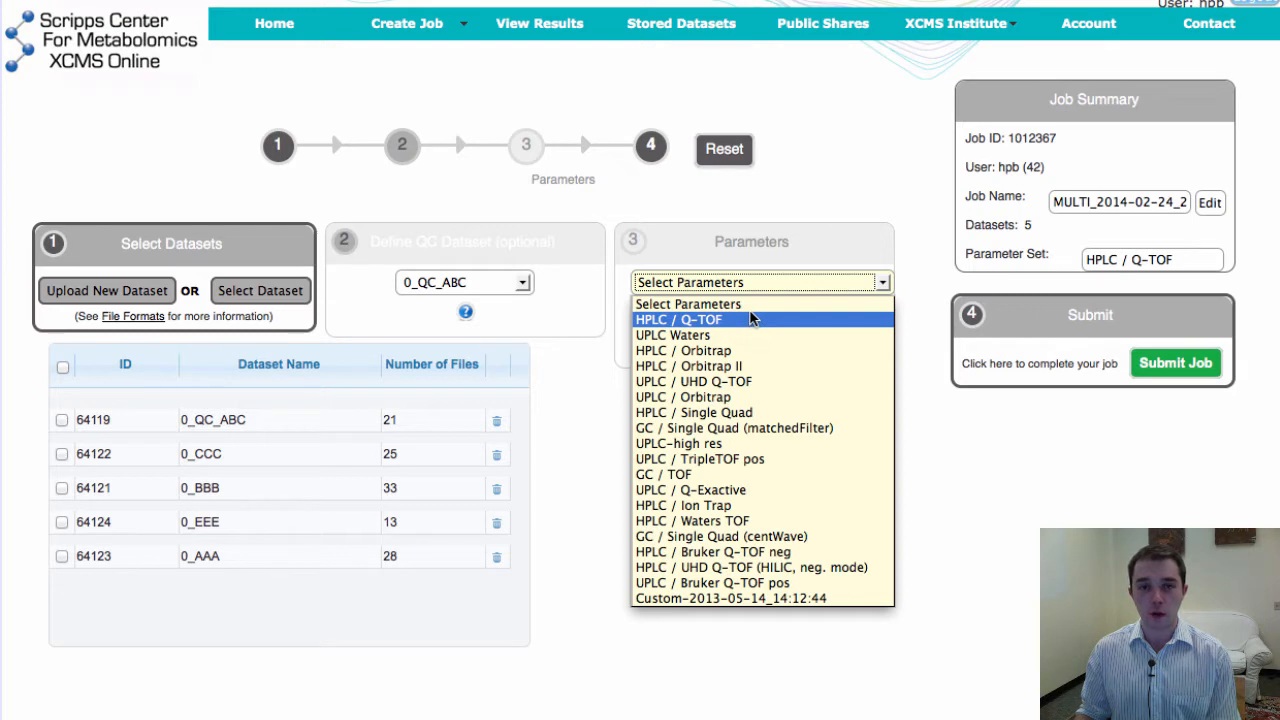
{"action": "left_click", "coordinate": [688, 304]}
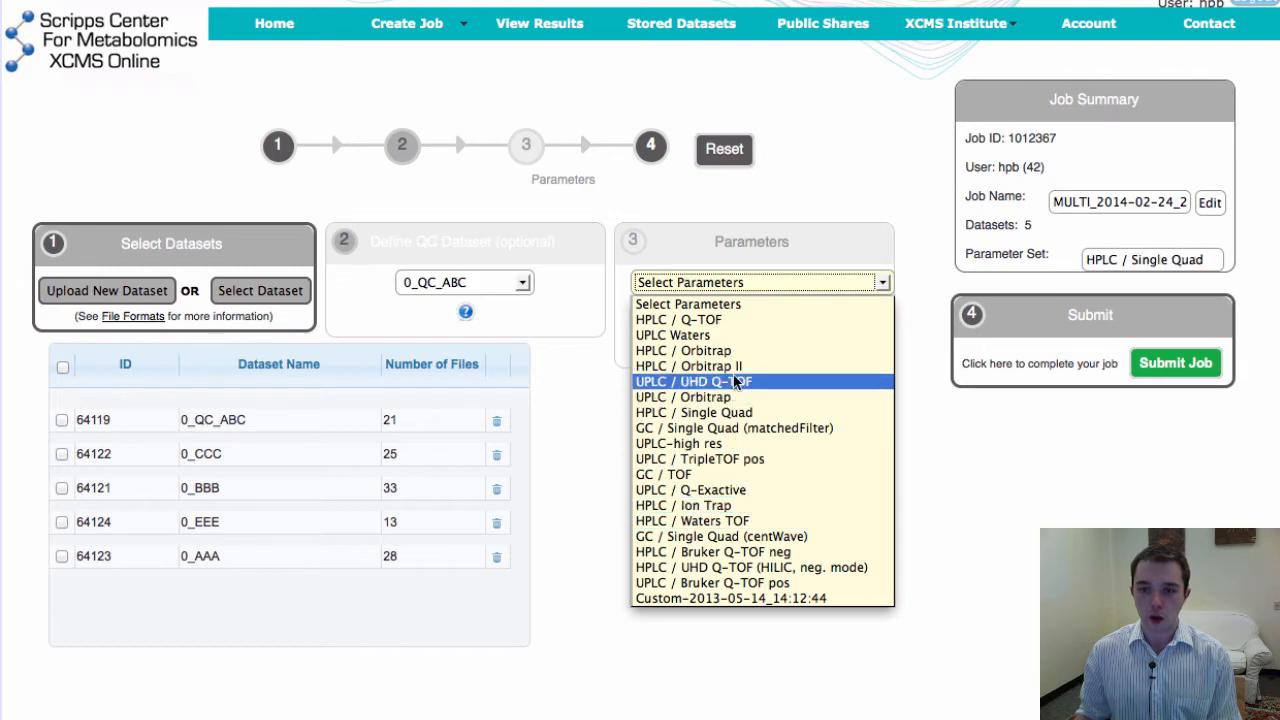
{"action": "left_click", "coordinate": [678, 320]}
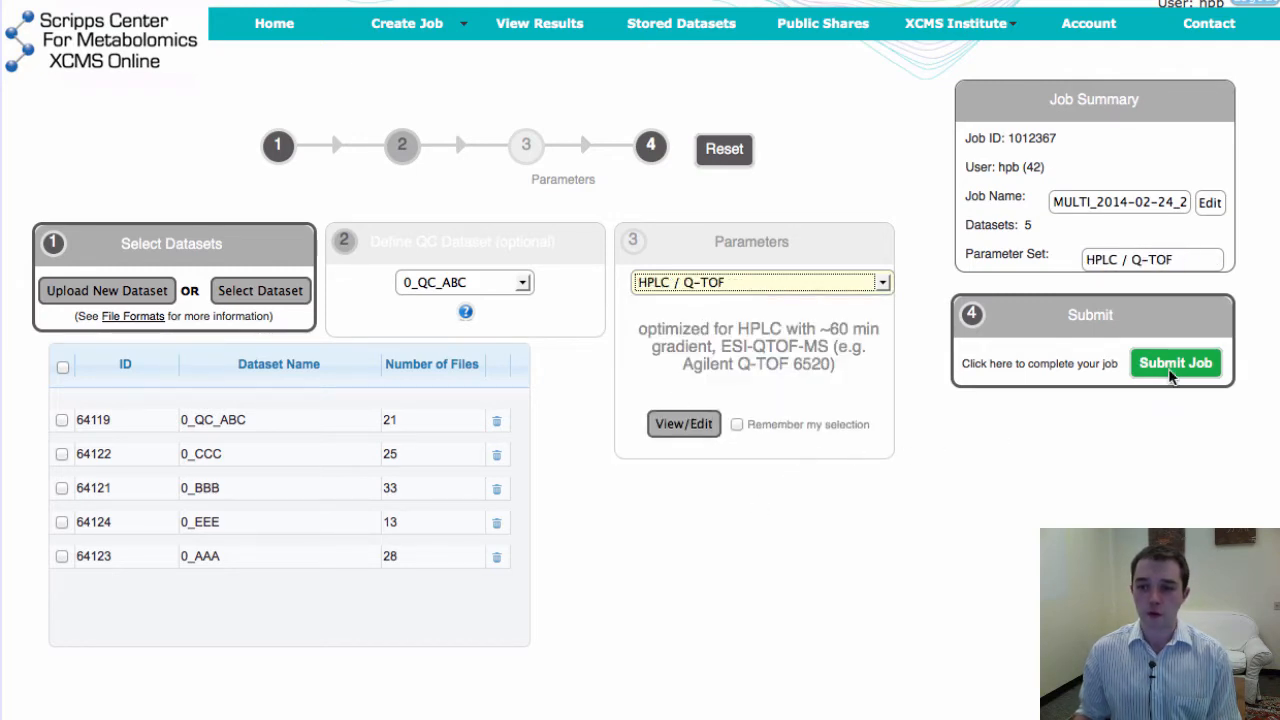
Submit the multigroup job and confirm its details, reaching the Multigroup Results Summary page
{"action": "left_click", "coordinate": [1176, 362]}
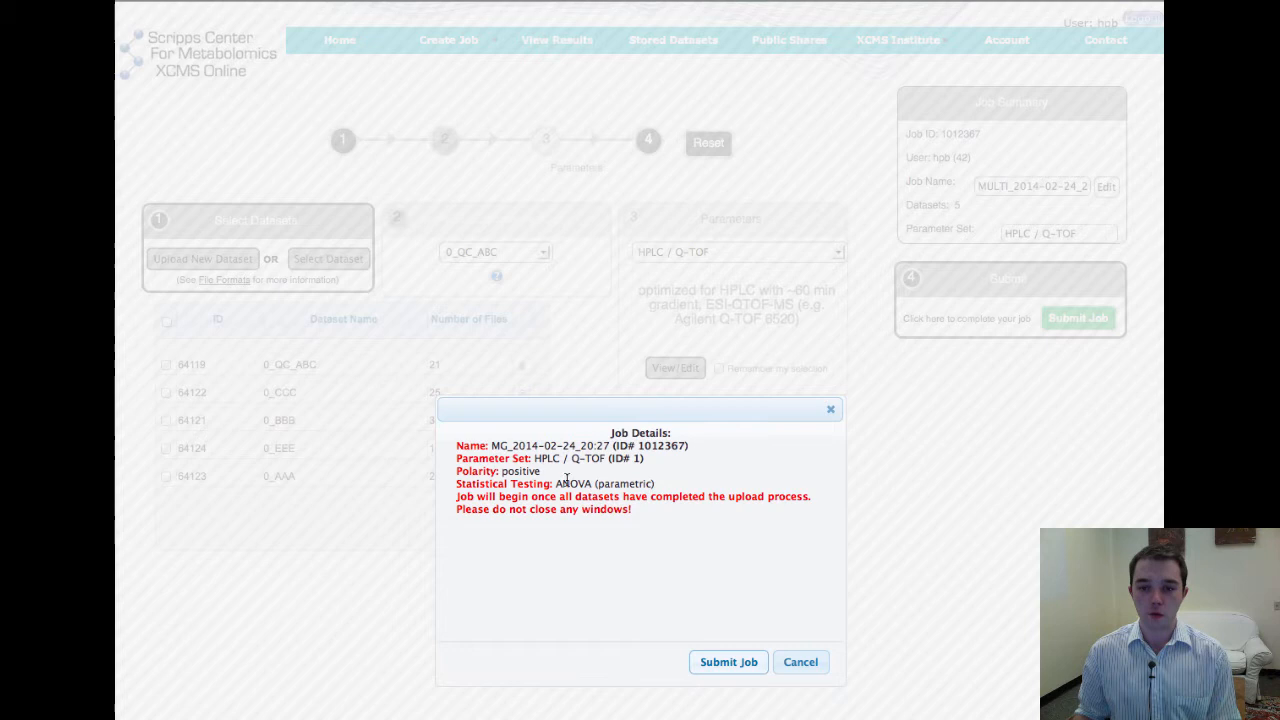
{"action": "mouse_move", "coordinate": [644, 568]}
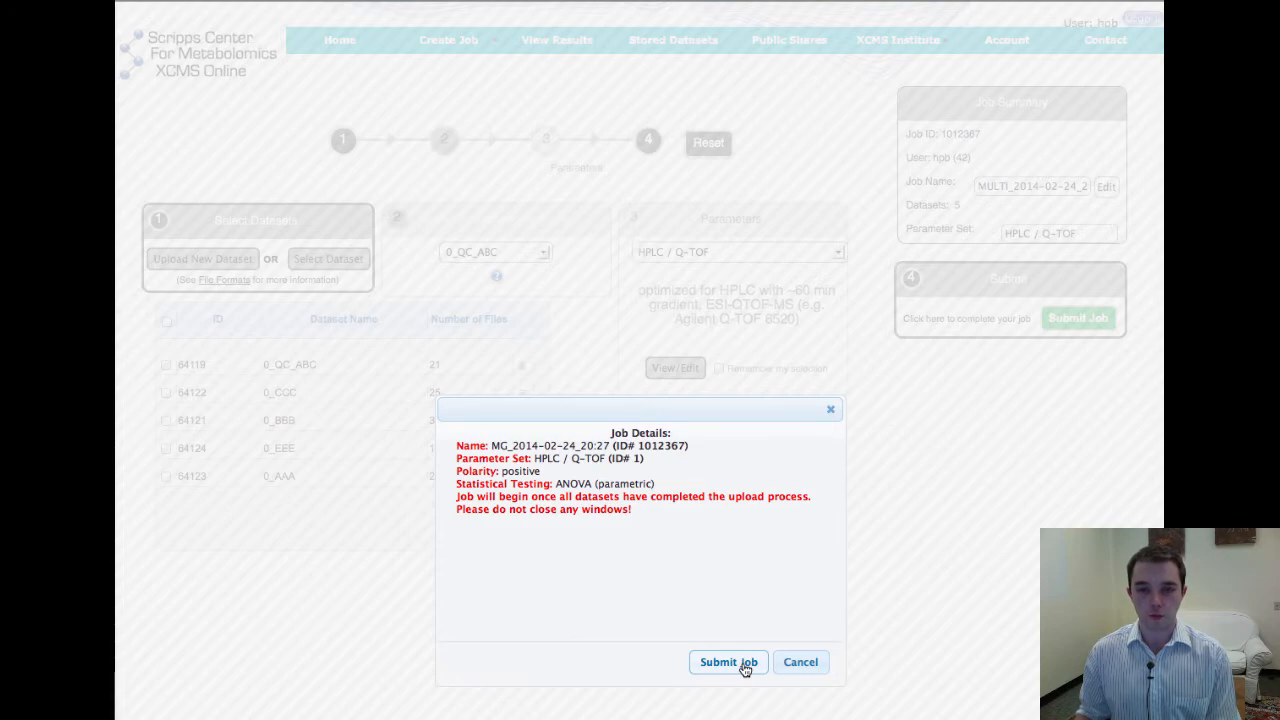
{"action": "left_click", "coordinate": [728, 662]}
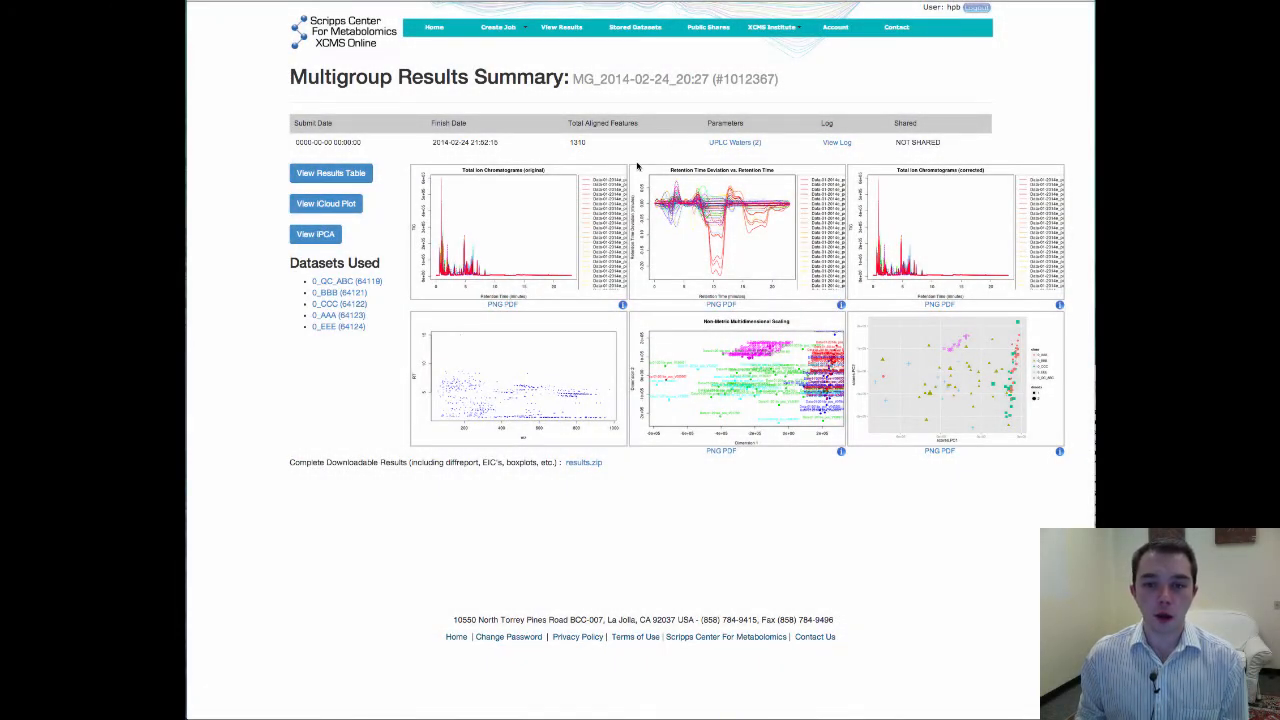
Enlarge the Retention Time Deviation vs. Retention Time plot and dismiss the PCA scores popup
{"action": "left_click", "coordinate": [720, 230]}
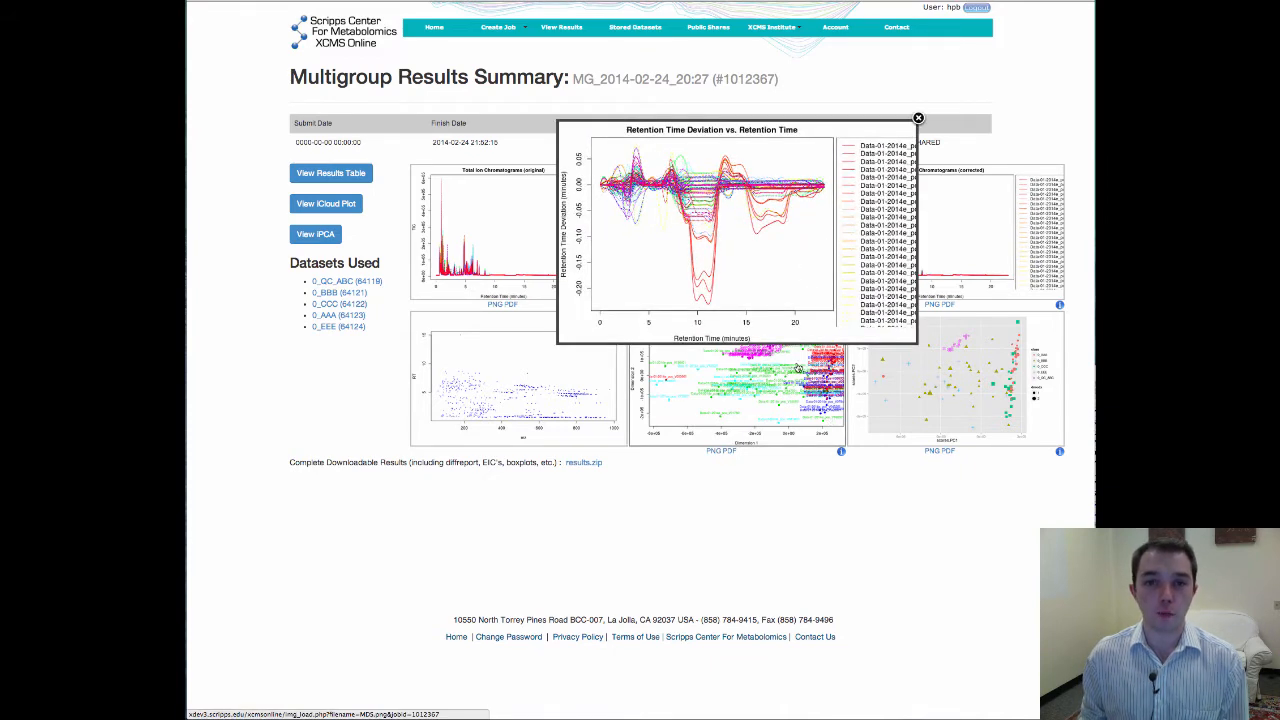
{"action": "mouse_move", "coordinate": [828, 360]}
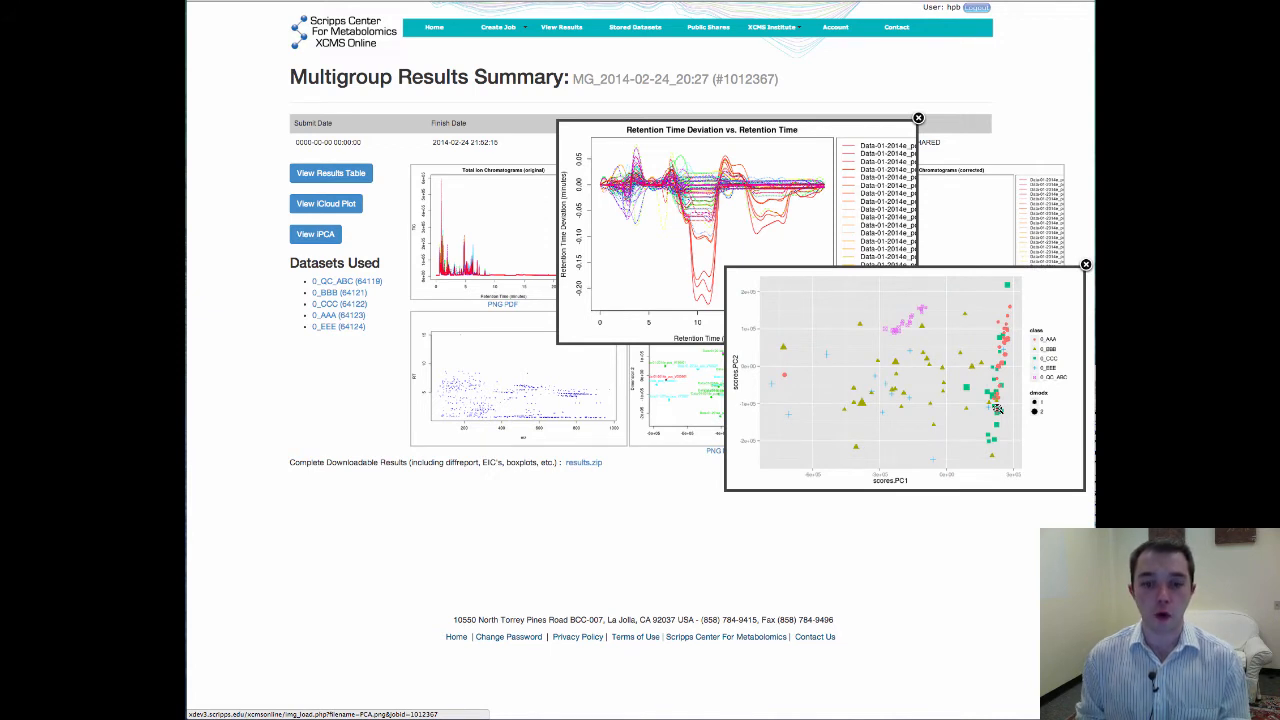
{"action": "mouse_move", "coordinate": [558, 446]}
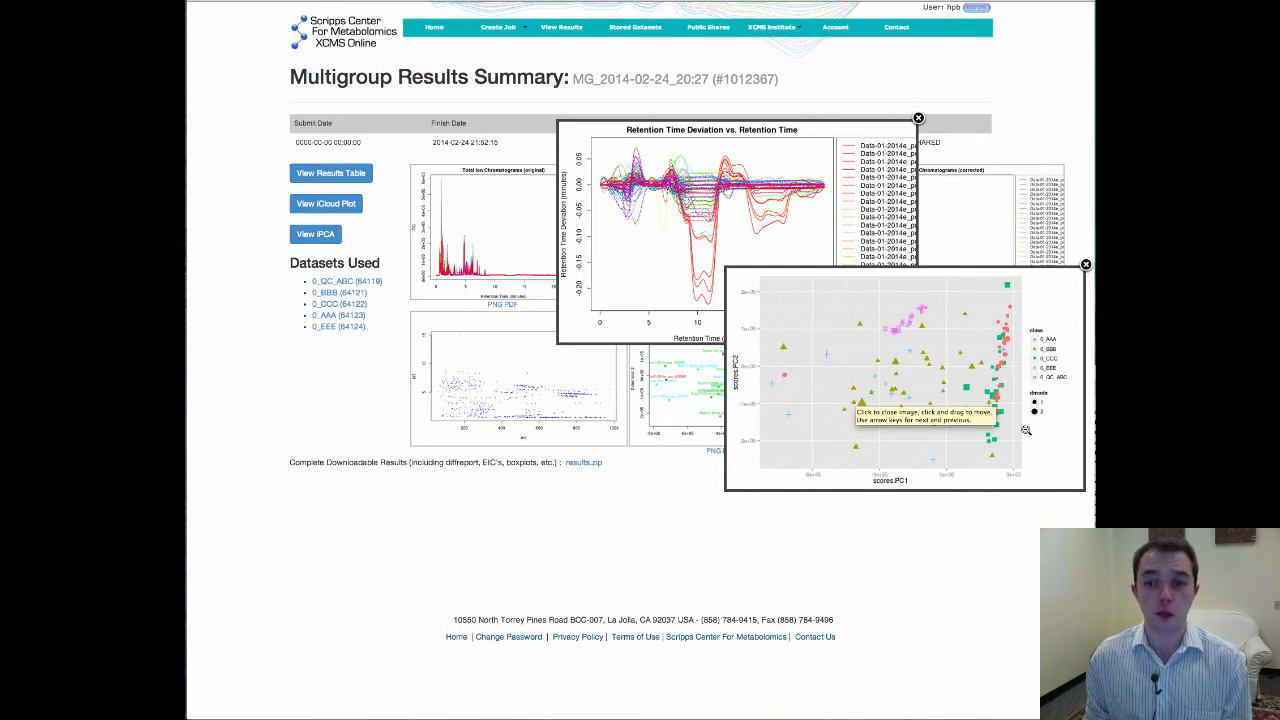
{"action": "mouse_move", "coordinate": [928, 396]}
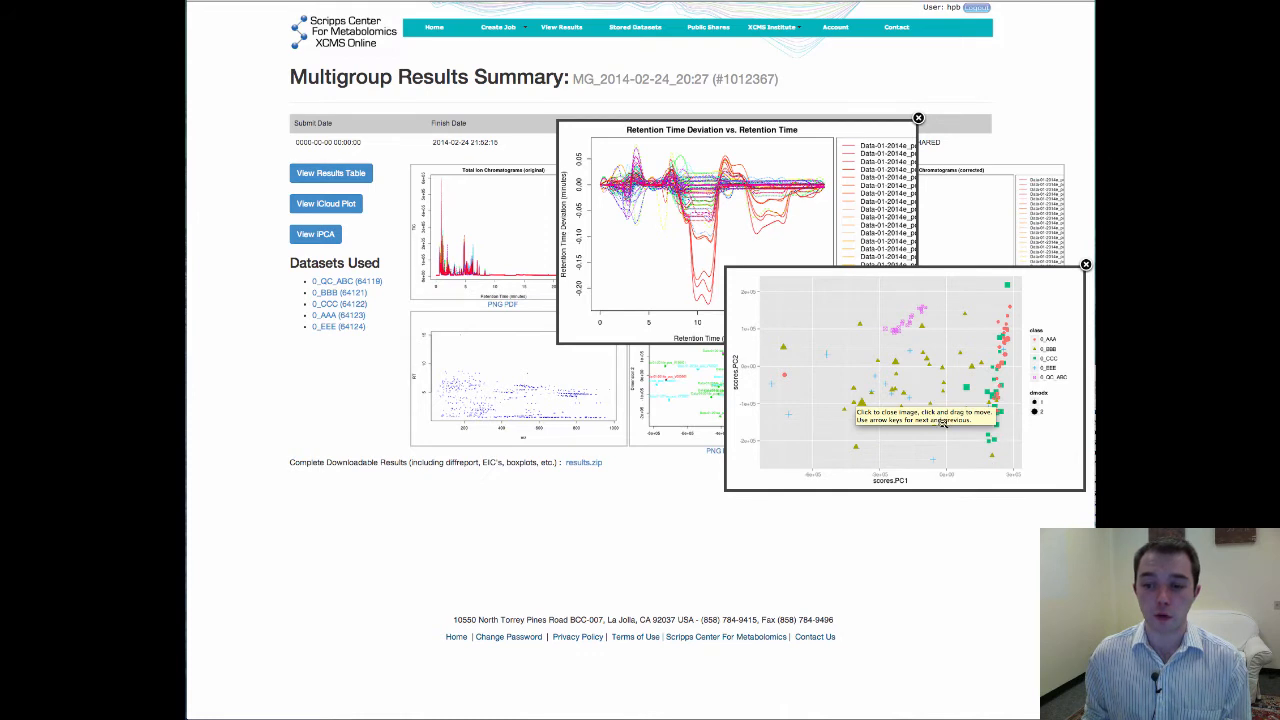
{"action": "left_click", "coordinate": [1084, 264]}
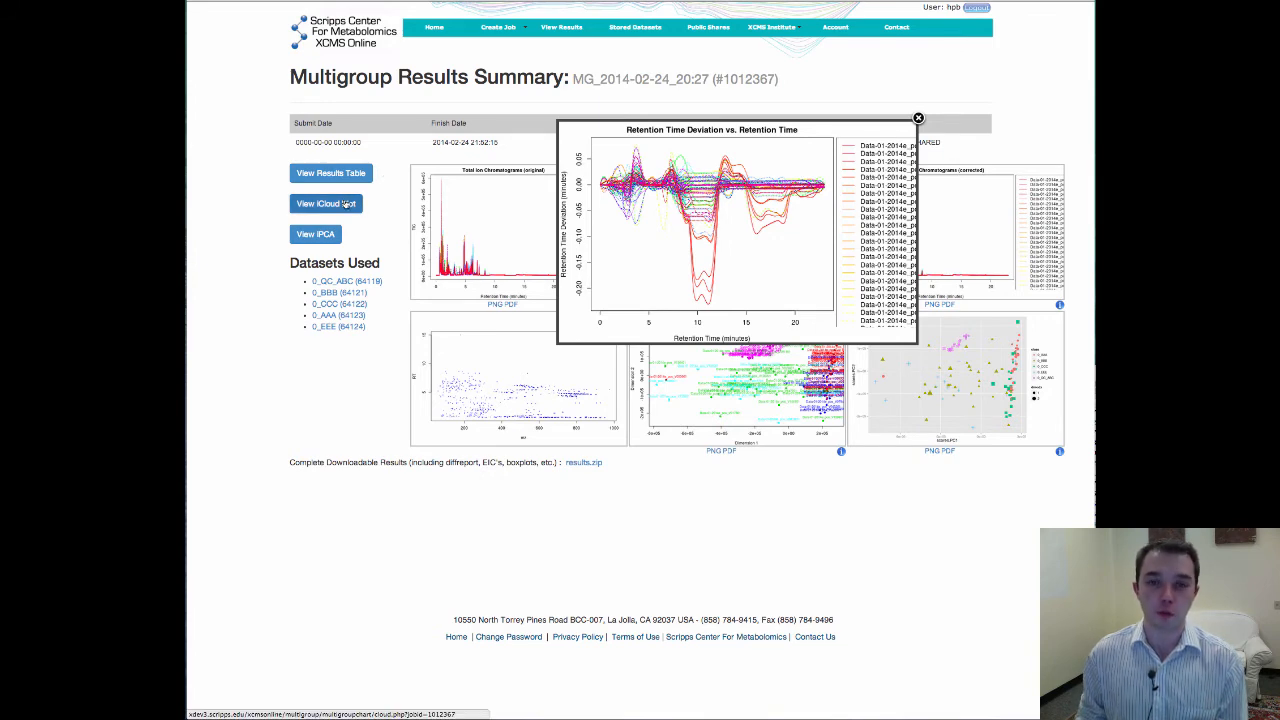
Show the Test Cloud Plot Multigroup bubble chart via View iCloud Plot
{"action": "left_click", "coordinate": [324, 204]}
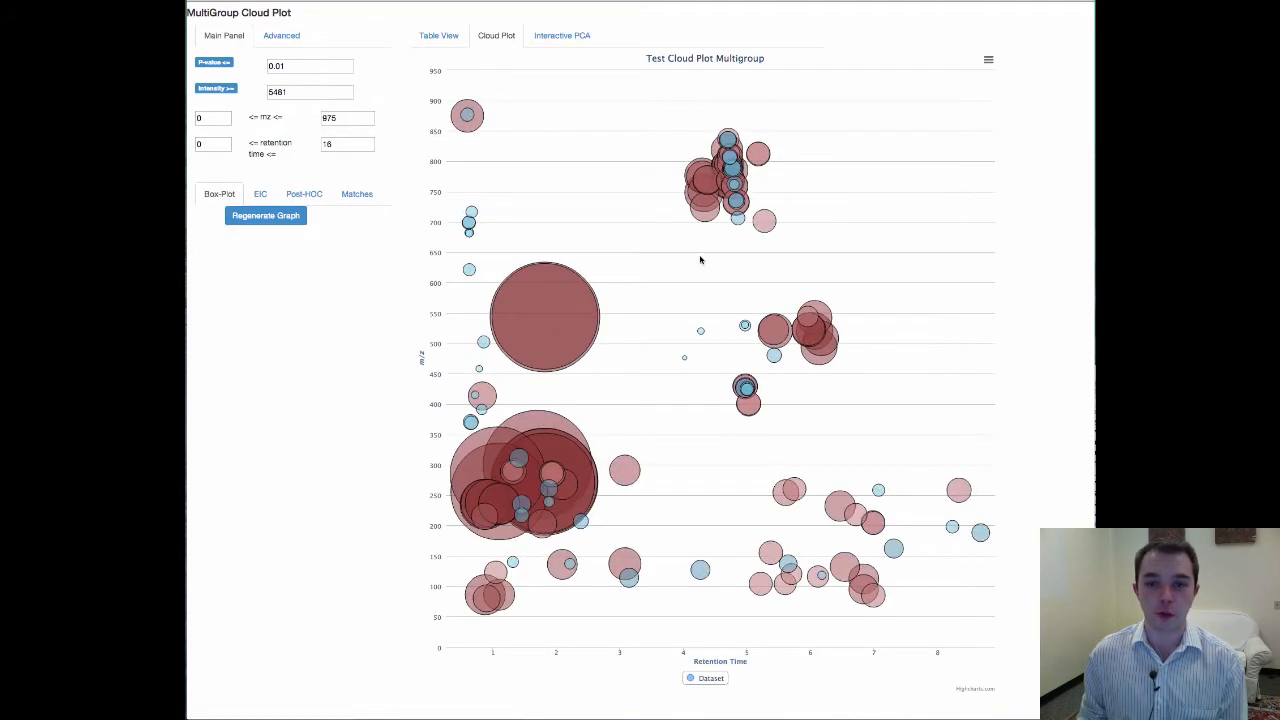
{"action": "mouse_move", "coordinate": [844, 230]}
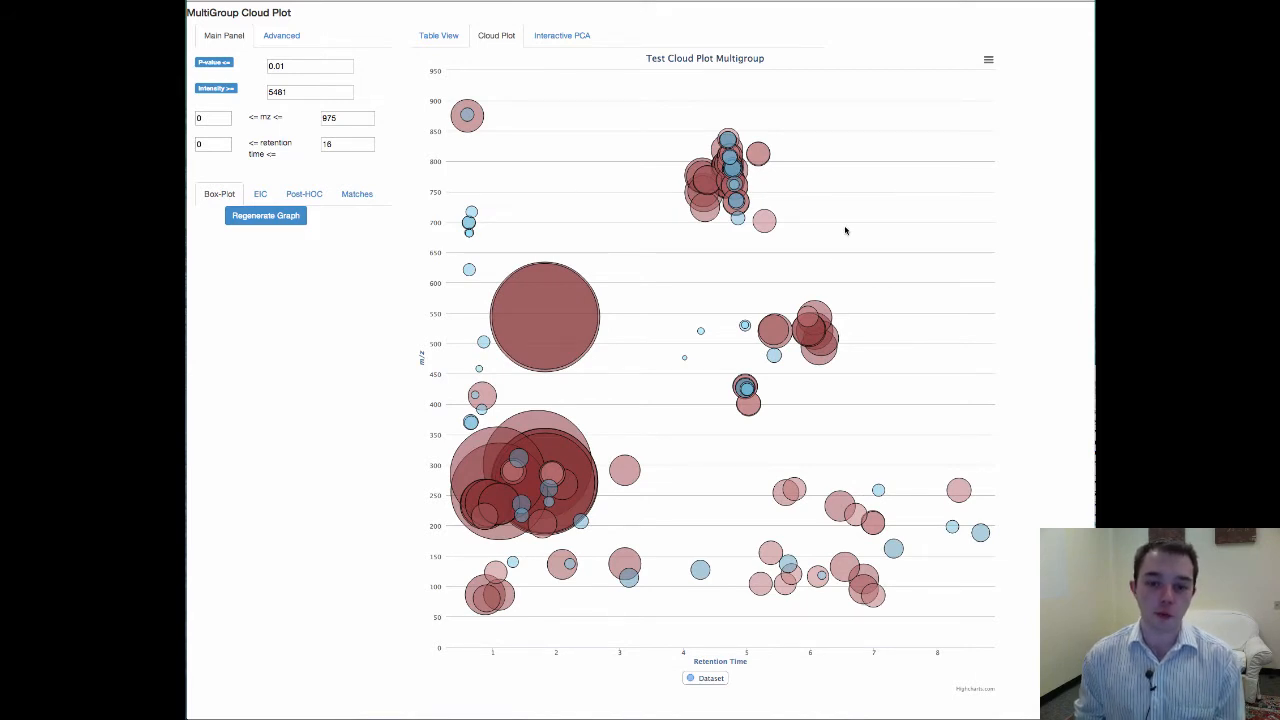
{"action": "mouse_move", "coordinate": [756, 152]}
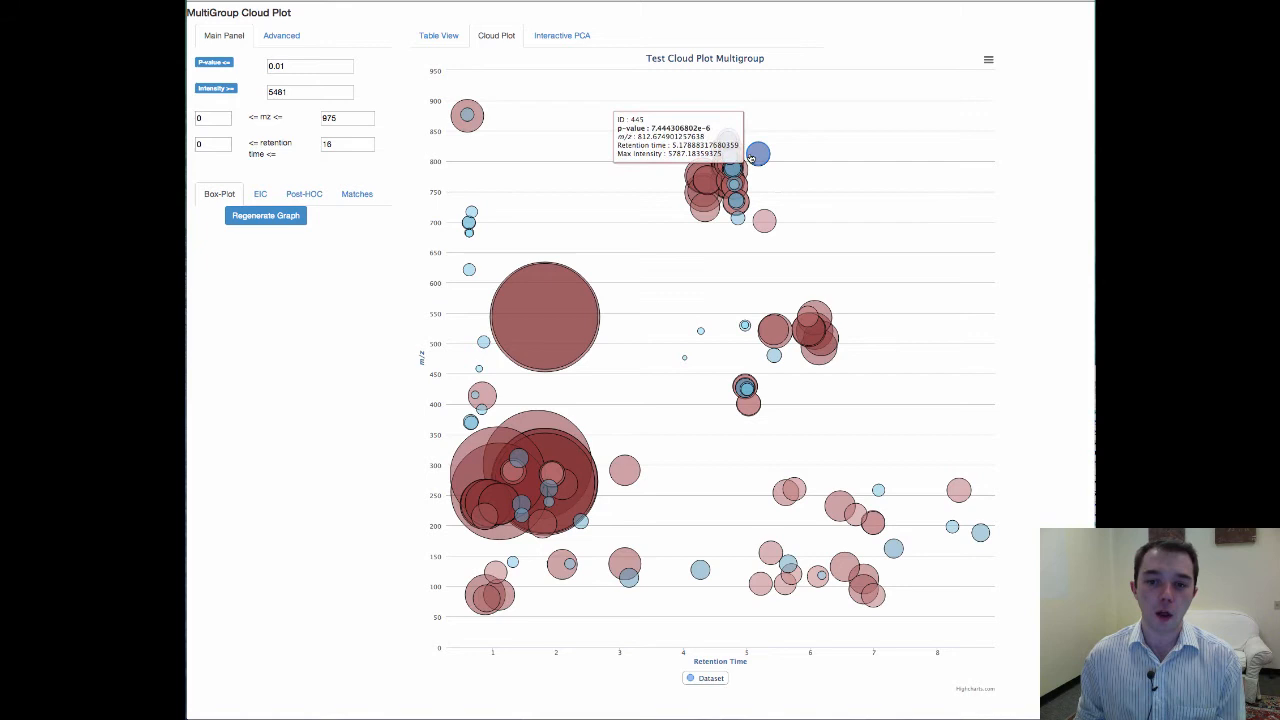
{"action": "mouse_move", "coordinate": [860, 192]}
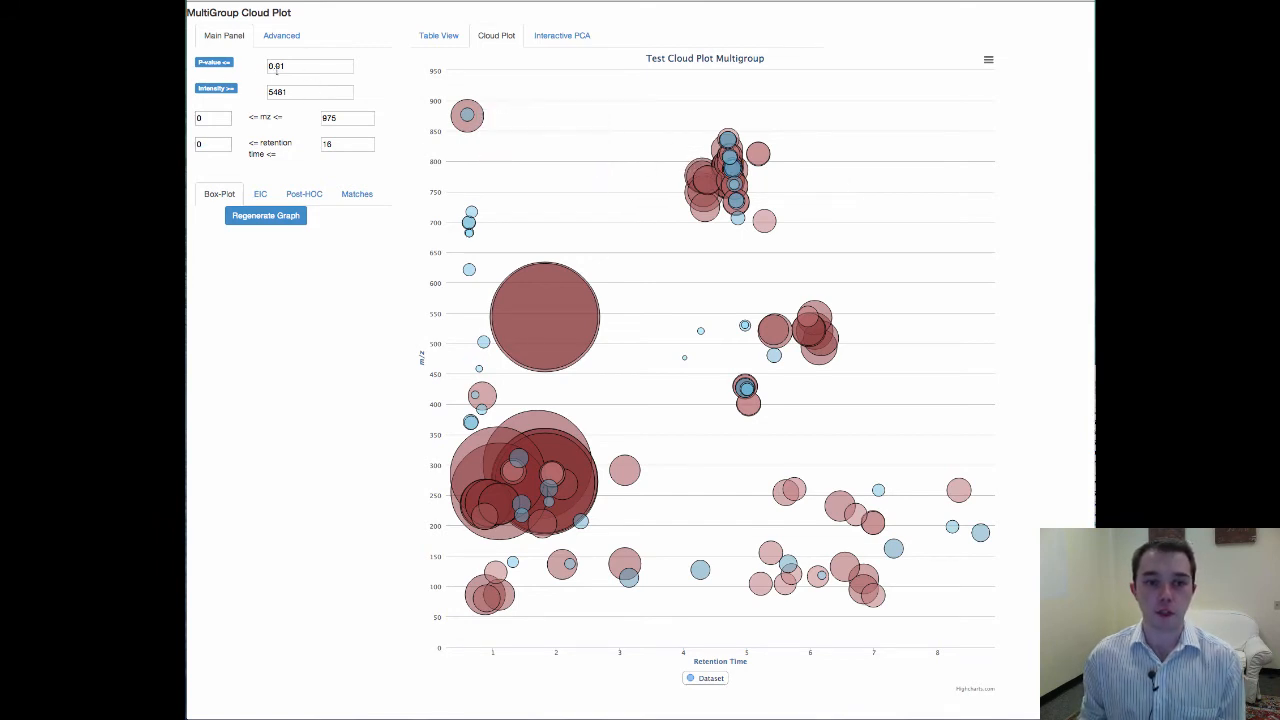
{"action": "mouse_move", "coordinate": [464, 114]}
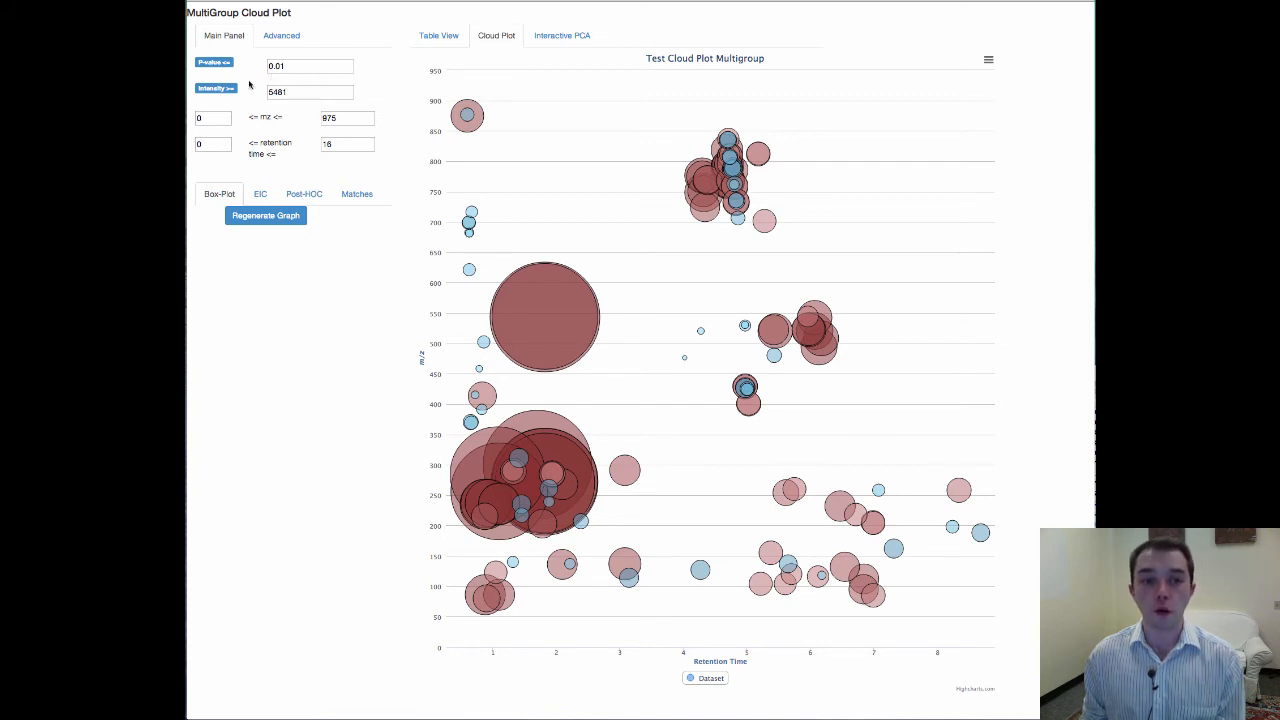
{"action": "mouse_move", "coordinate": [408, 92]}
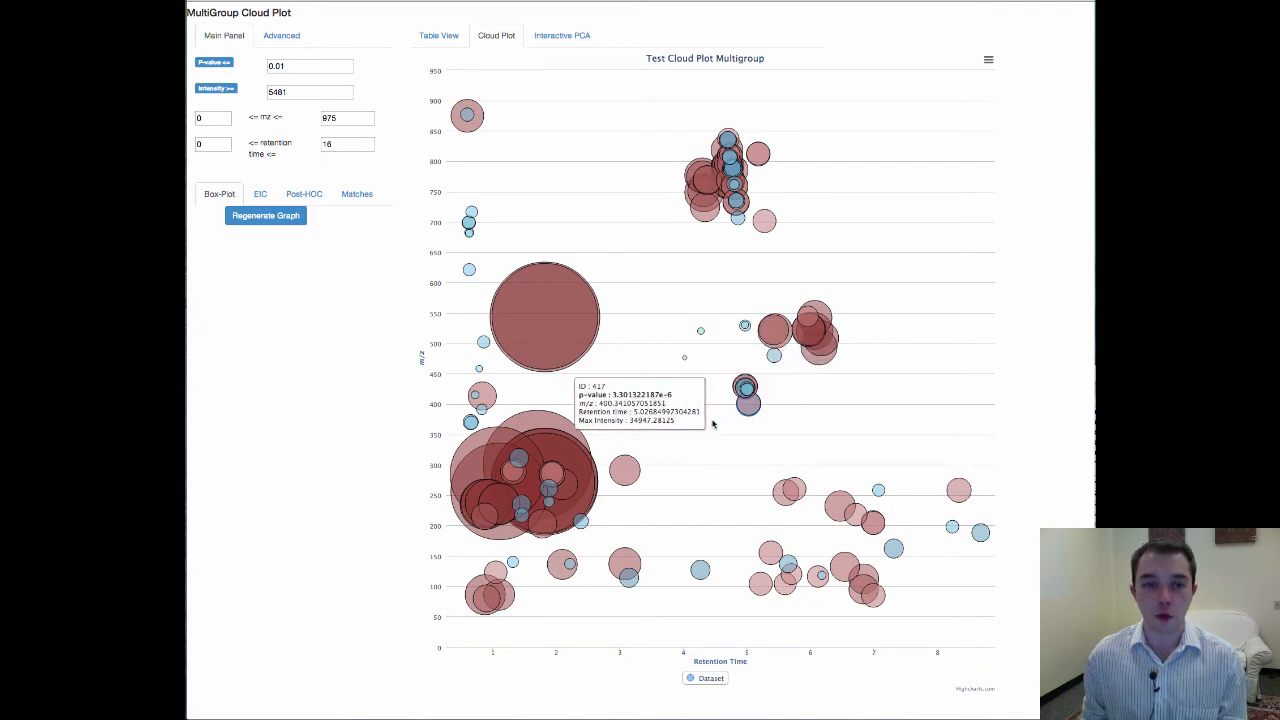
{"action": "mouse_move", "coordinate": [390, 170]}
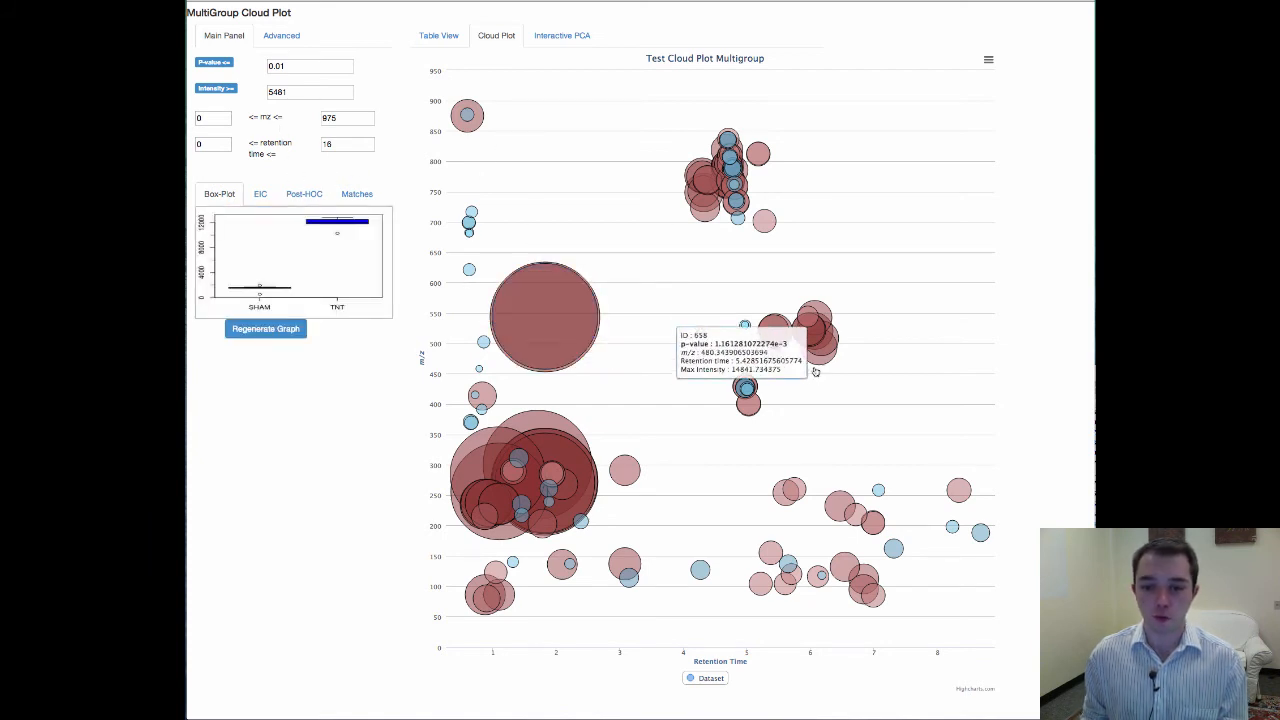
Switch to the Post-hoc pairwise comparisons and select another feature to refresh its p-values
{"action": "left_click", "coordinate": [304, 192]}
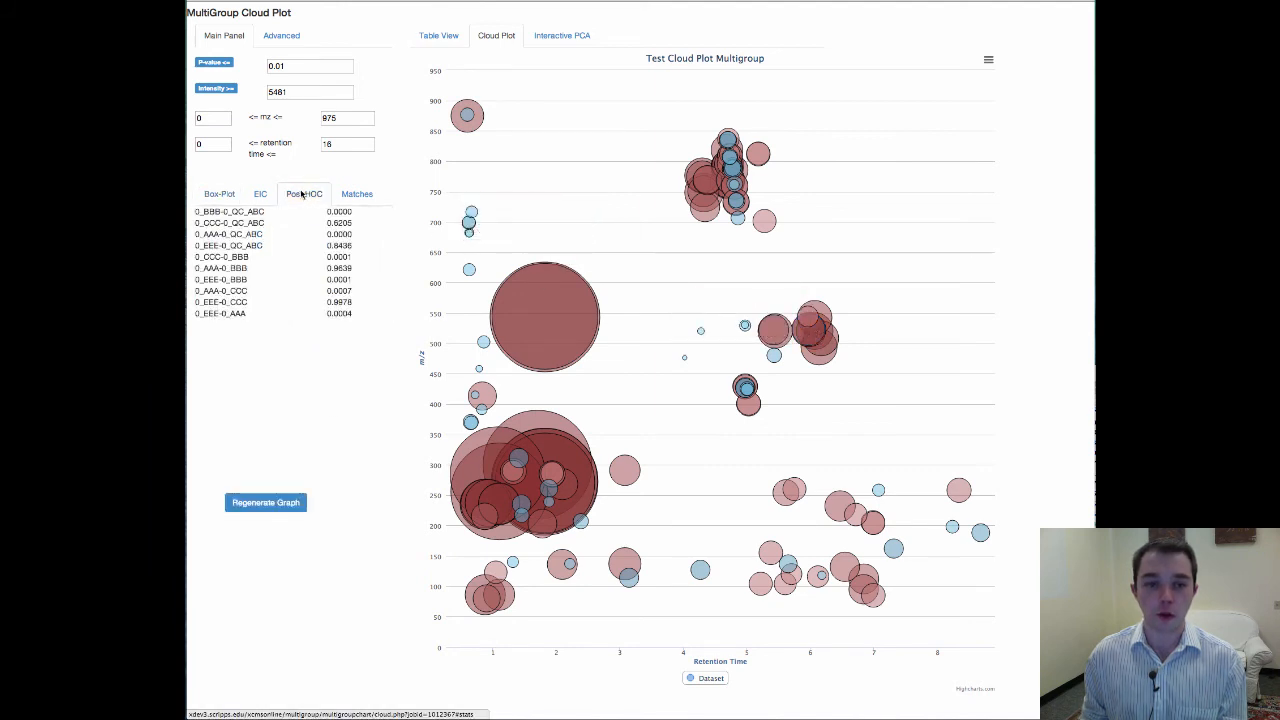
{"action": "mouse_move", "coordinate": [470, 222]}
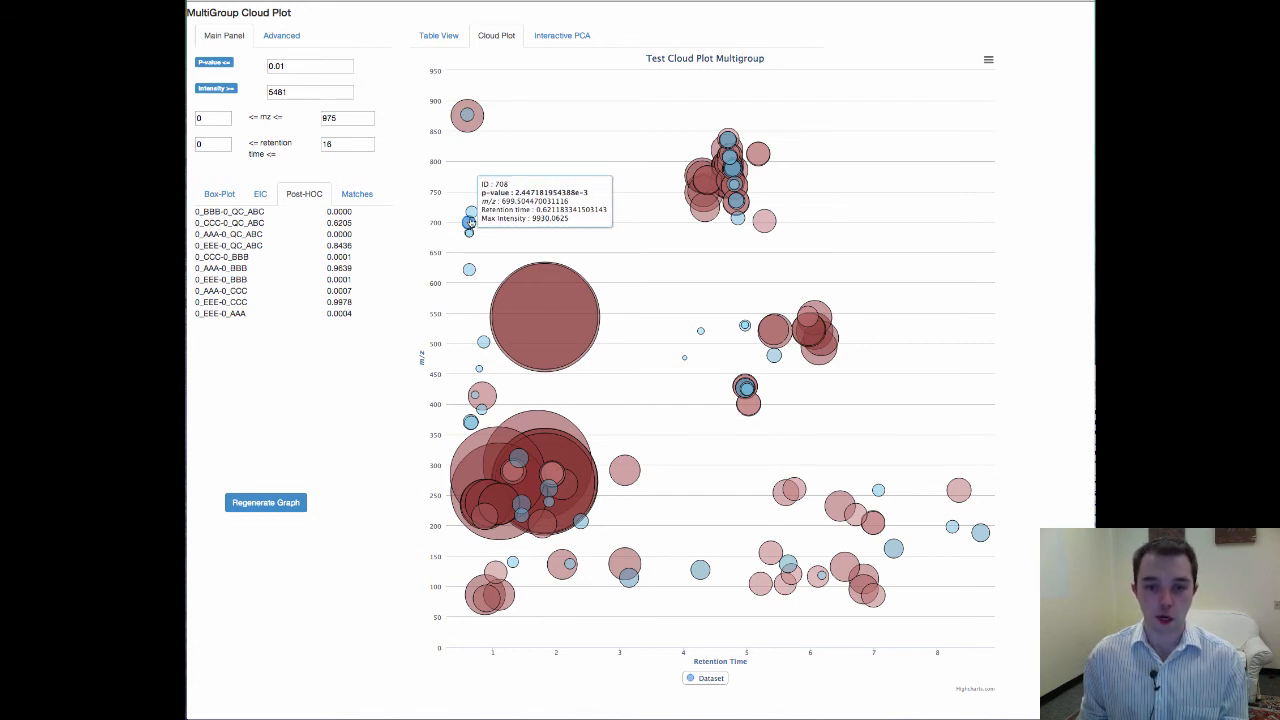
{"action": "left_click", "coordinate": [266, 502]}
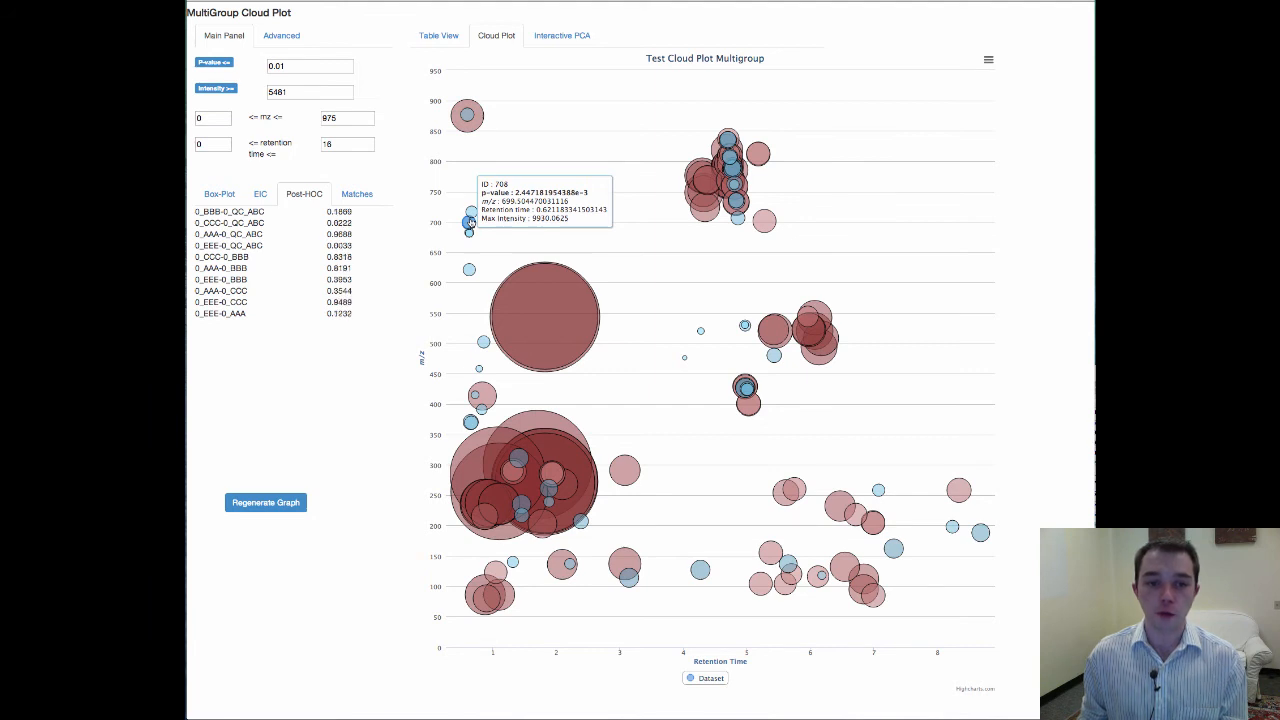
{"action": "mouse_move", "coordinate": [364, 250]}
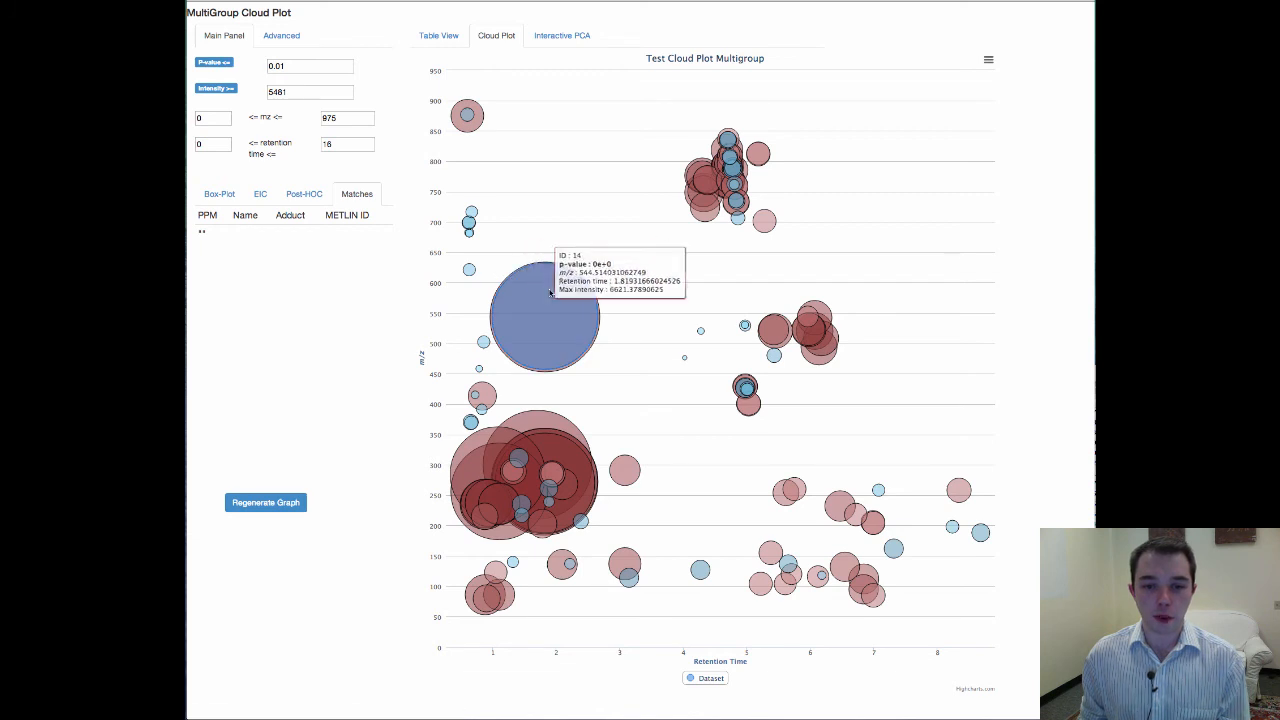
Select the large bubble near retention time 2 to load its METLIN candidate matches, such as PC lipids
{"action": "left_click", "coordinate": [776, 330]}
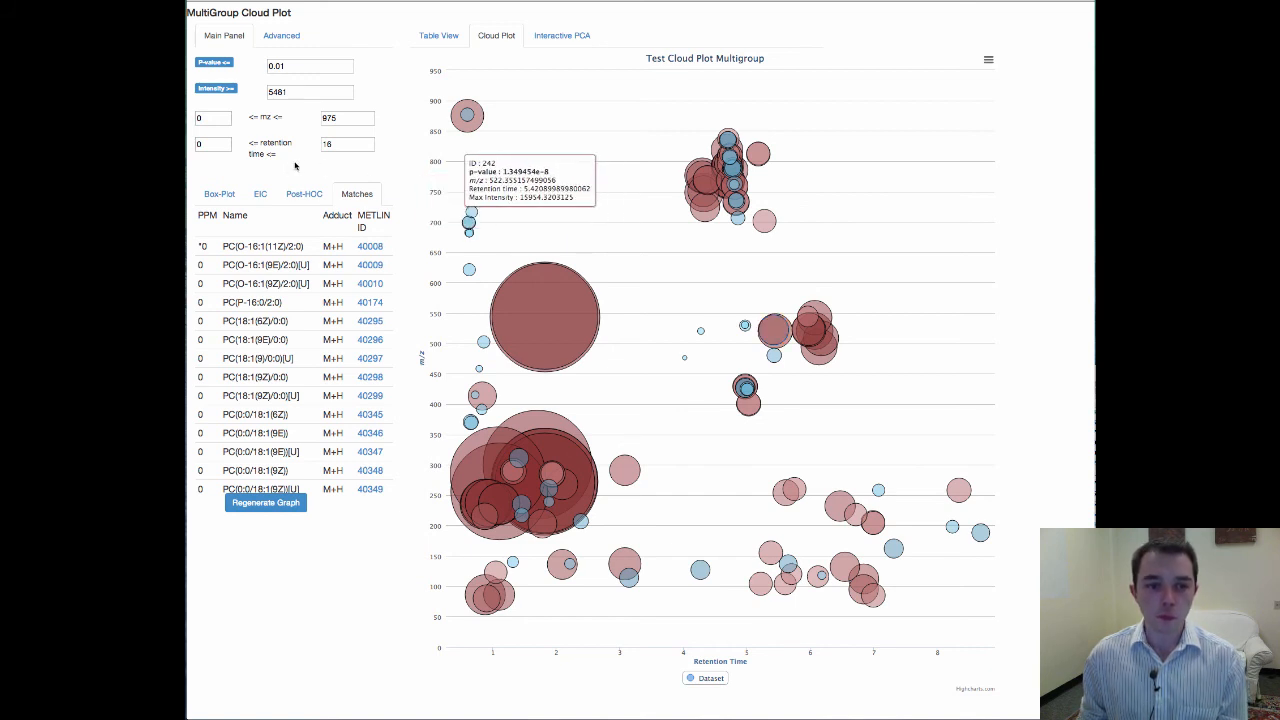
{"action": "mouse_move", "coordinate": [640, 256]}
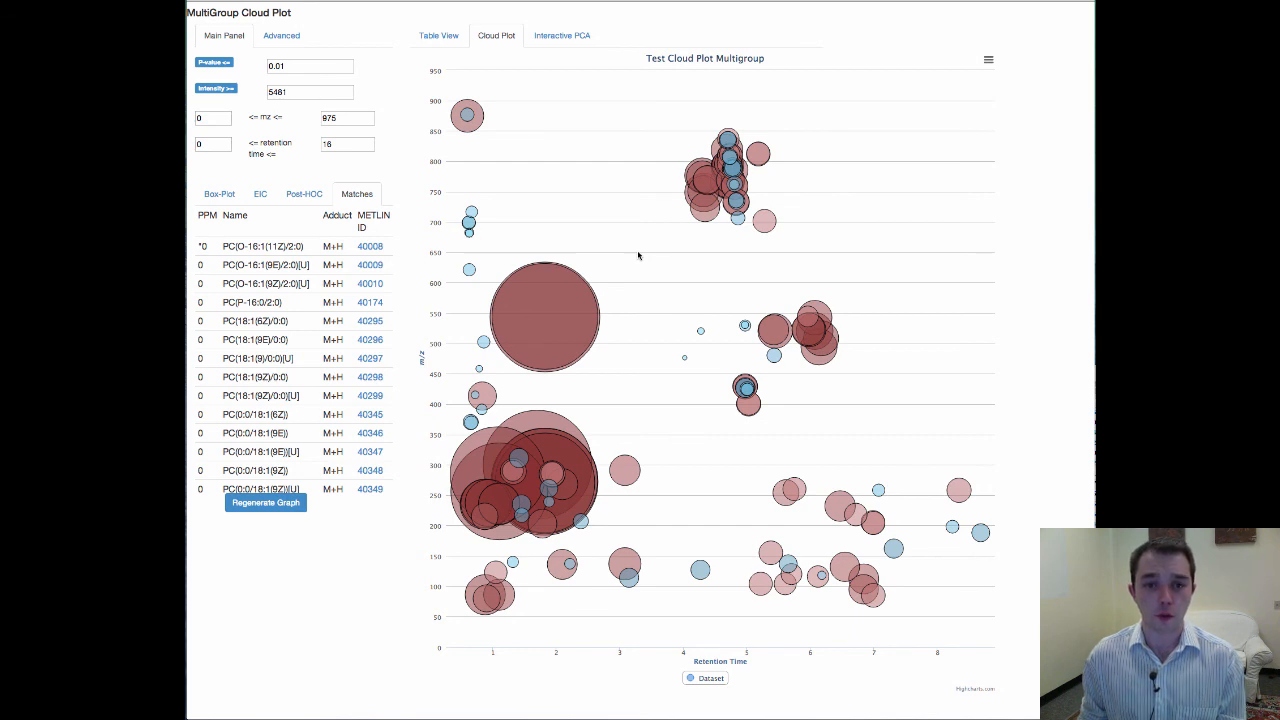
{"action": "mouse_move", "coordinate": [642, 238]}
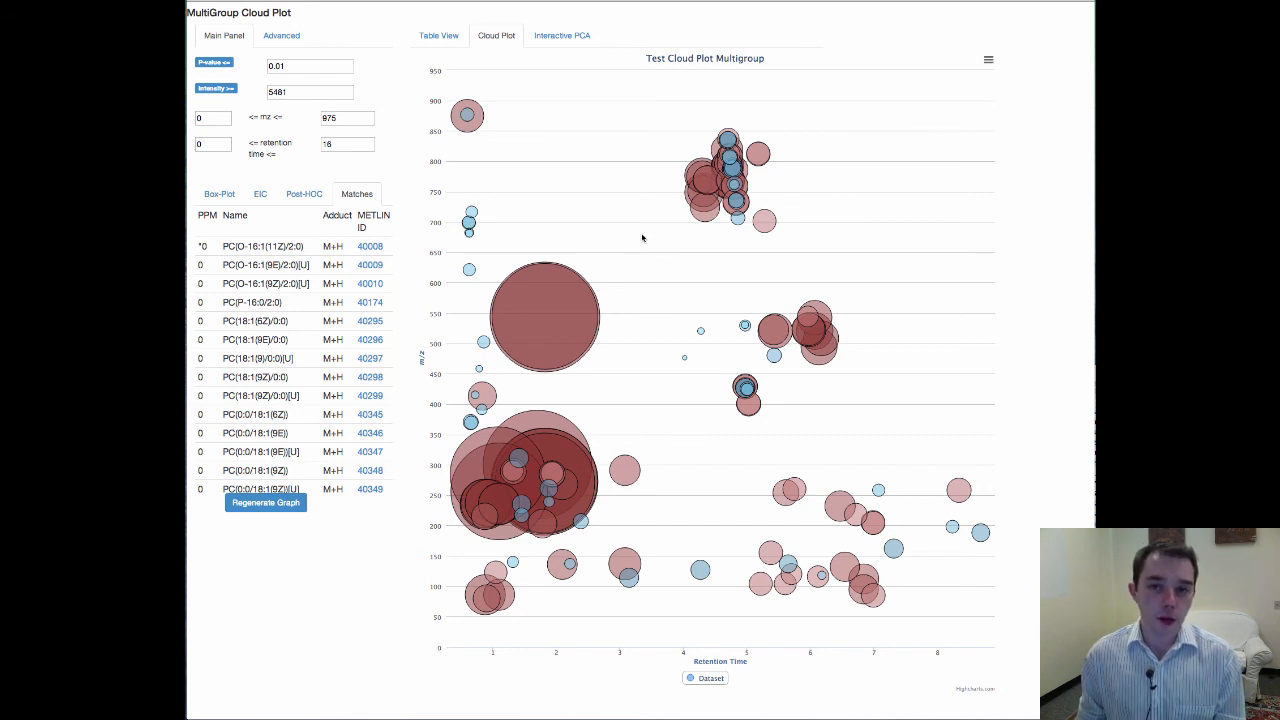